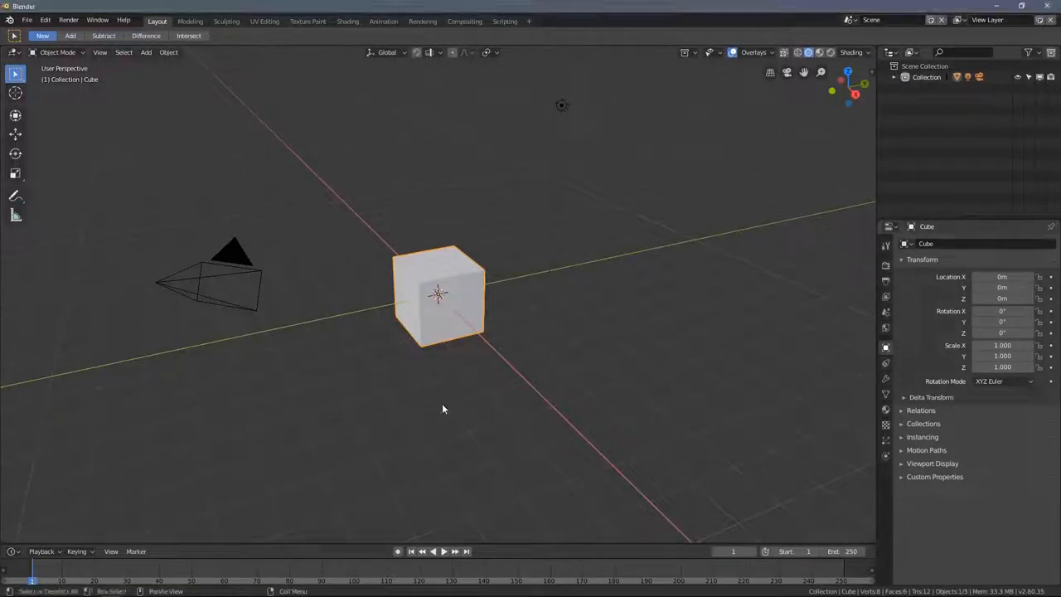
{"action": "mouse_move", "coordinate": [289, 283]}
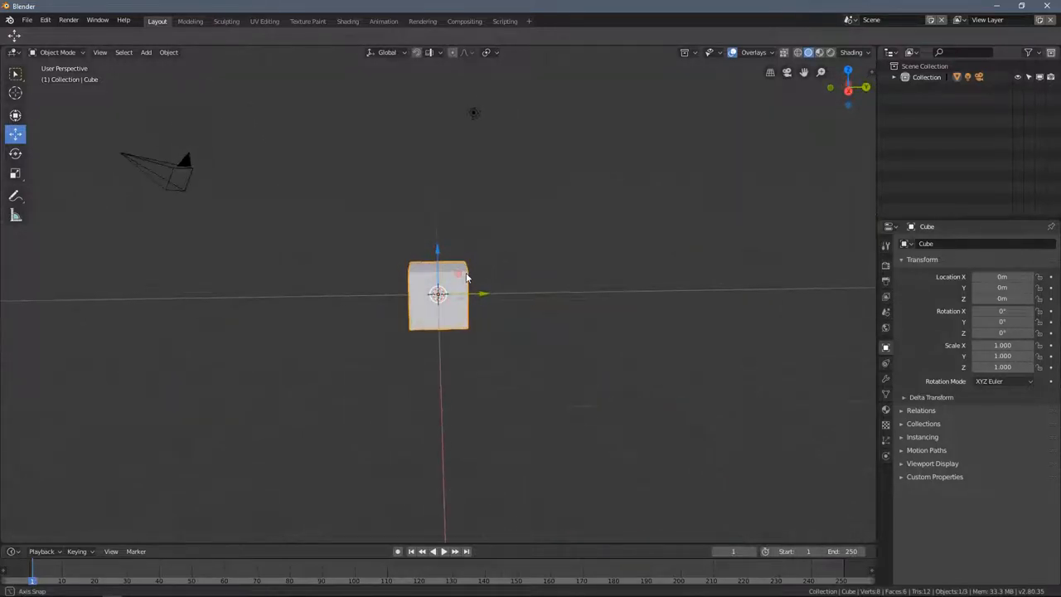
- Orbit the viewport to see the default cube from another angle
{"action": "left_click_drag", "start_coordinate": [498, 290], "coordinate": [493, 288]}
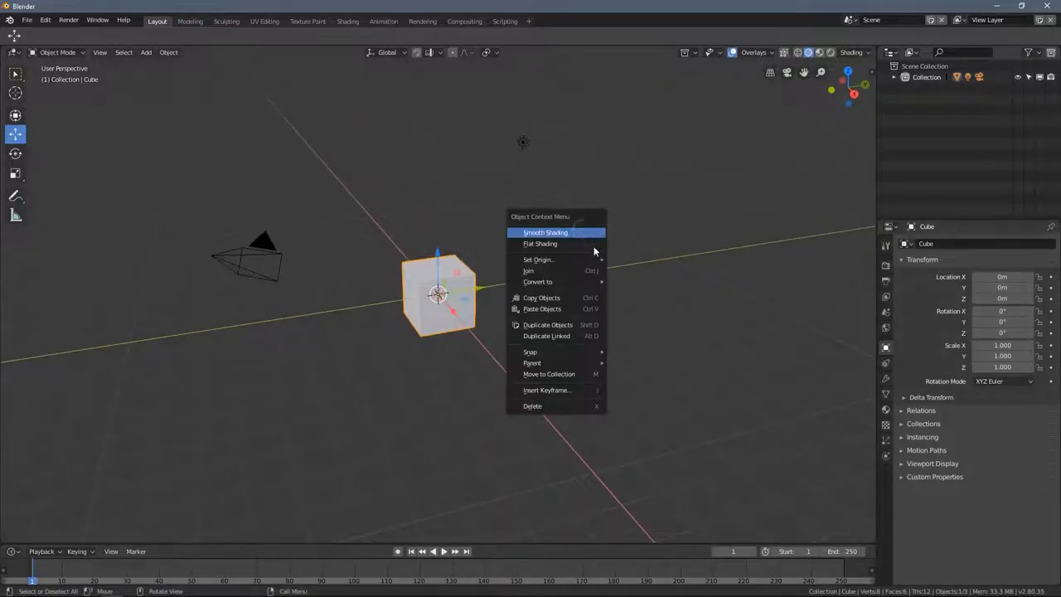
- Scatter about ten cube copies, delete the camera, and show wireframe shading
{"action": "left_click", "coordinate": [549, 325]}
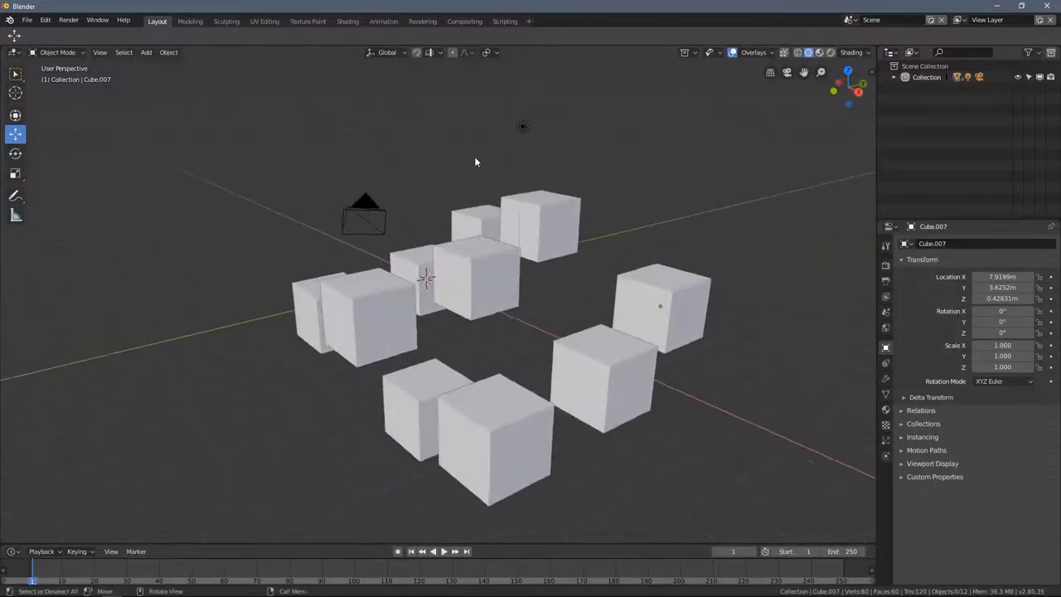
{"action": "left_click", "coordinate": [365, 215]}
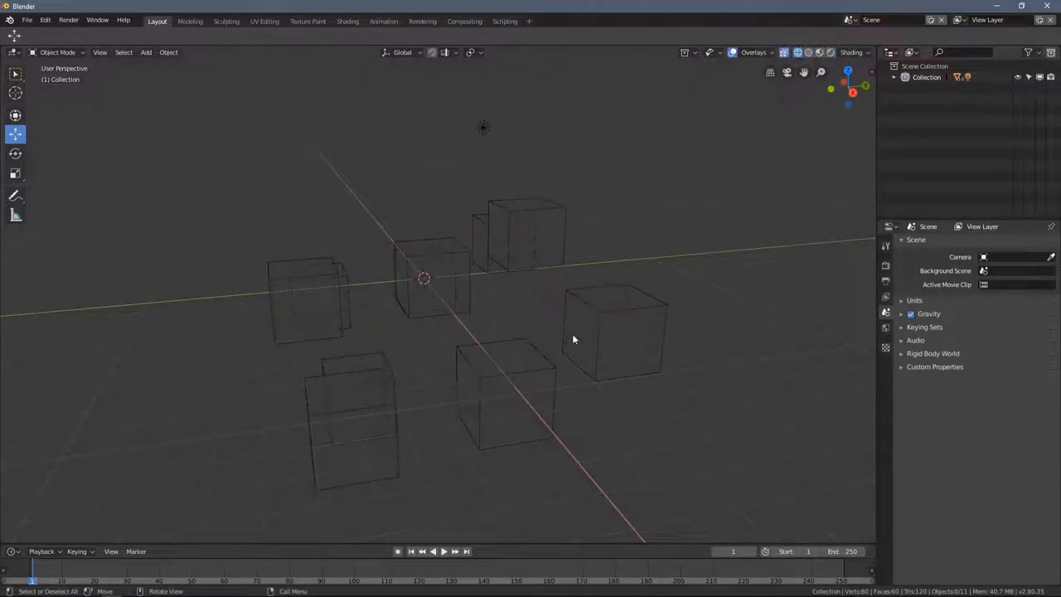
- Orbit around the cubes and switch the viewport to Rendered shading with shadows
{"action": "left_click_drag", "start_coordinate": [572, 340], "coordinate": [446, 229]}
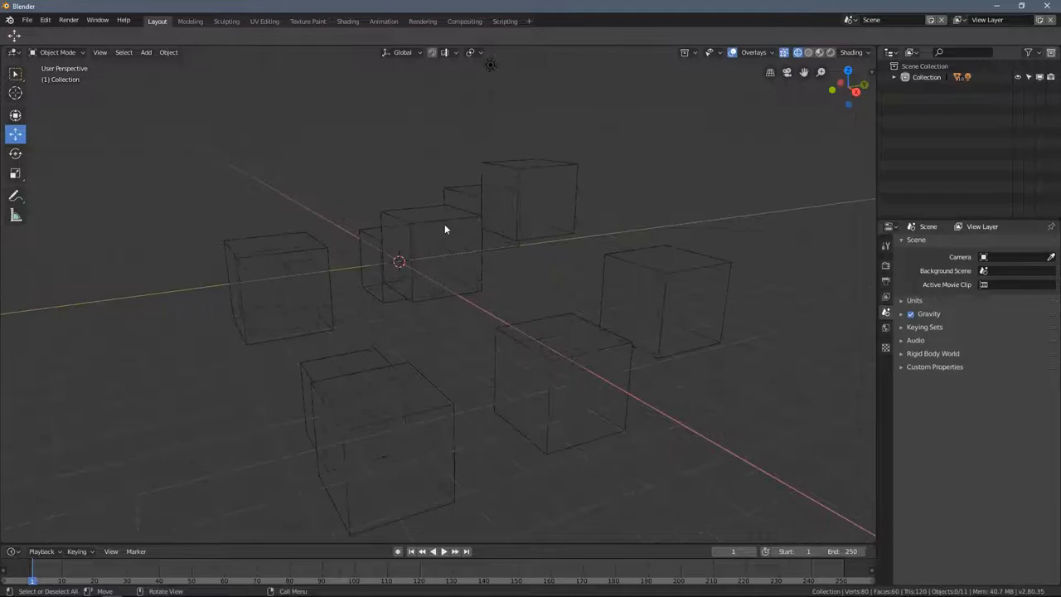
{"action": "left_click", "coordinate": [820, 52]}
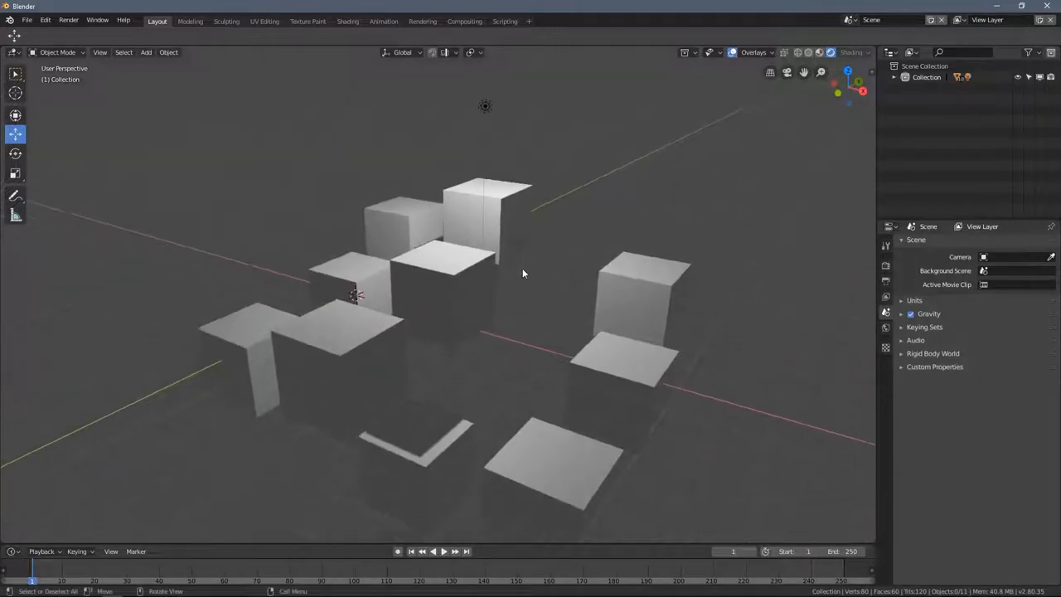
{"action": "left_click_drag", "start_coordinate": [522, 273], "coordinate": [423, 253]}
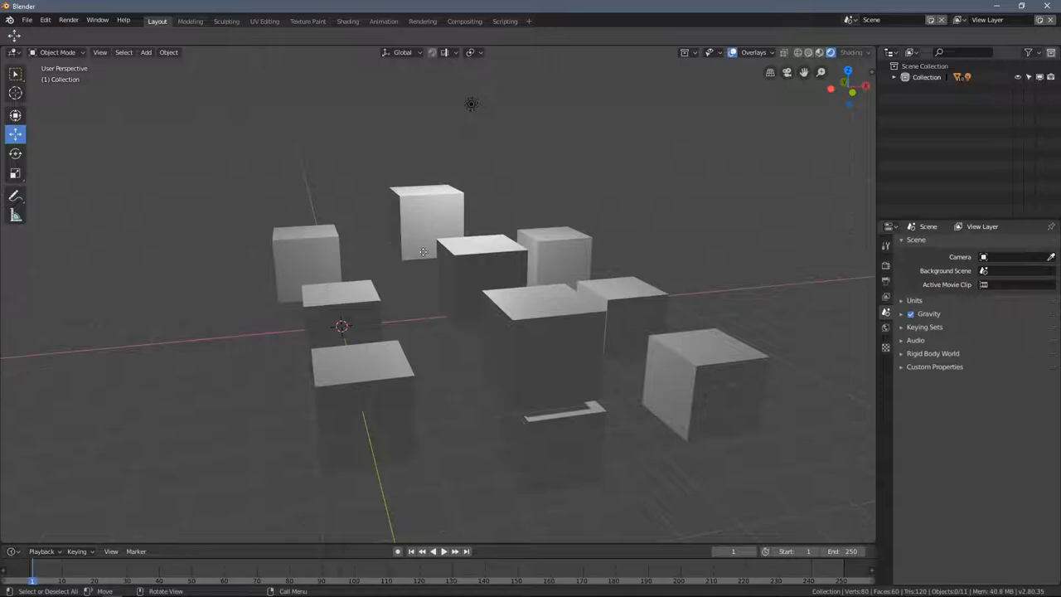
{"action": "mouse_move", "coordinate": [438, 244]}
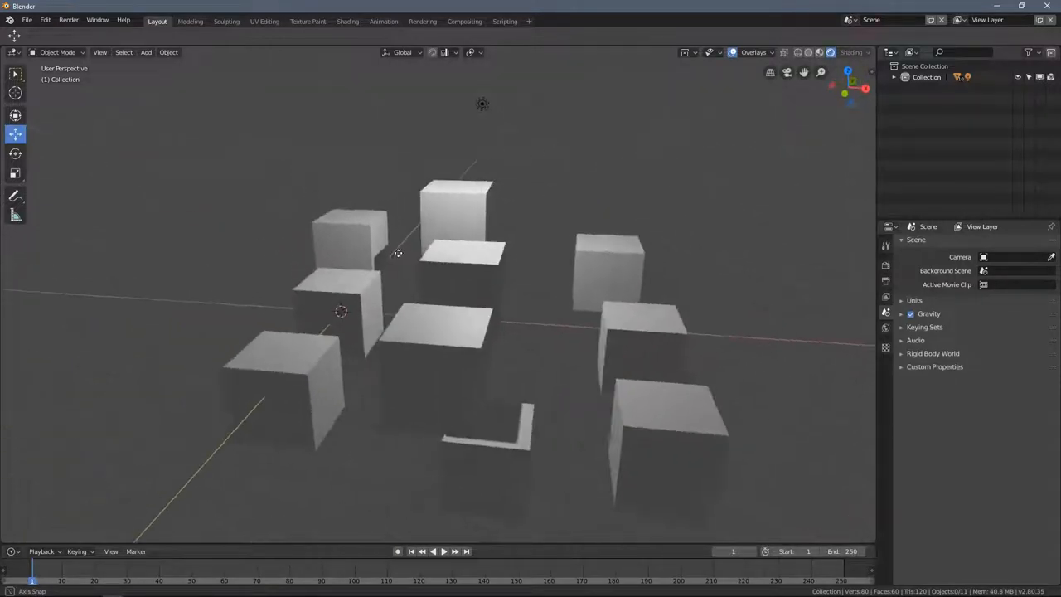
{"action": "mouse_move", "coordinate": [832, 53]}
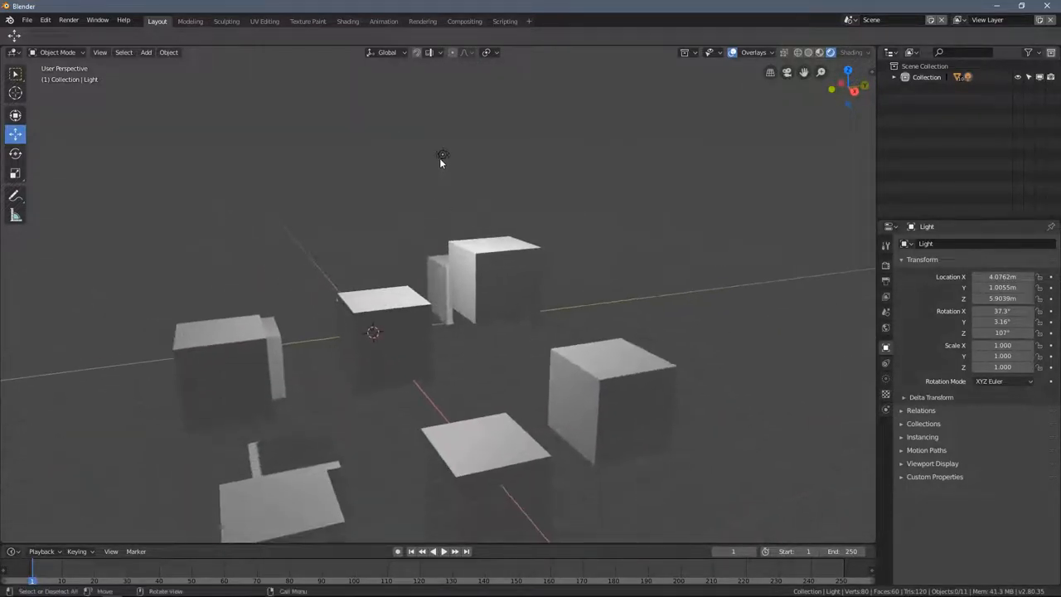
- Select the lamp and move it higher above the cubes
{"action": "left_click", "coordinate": [442, 155]}
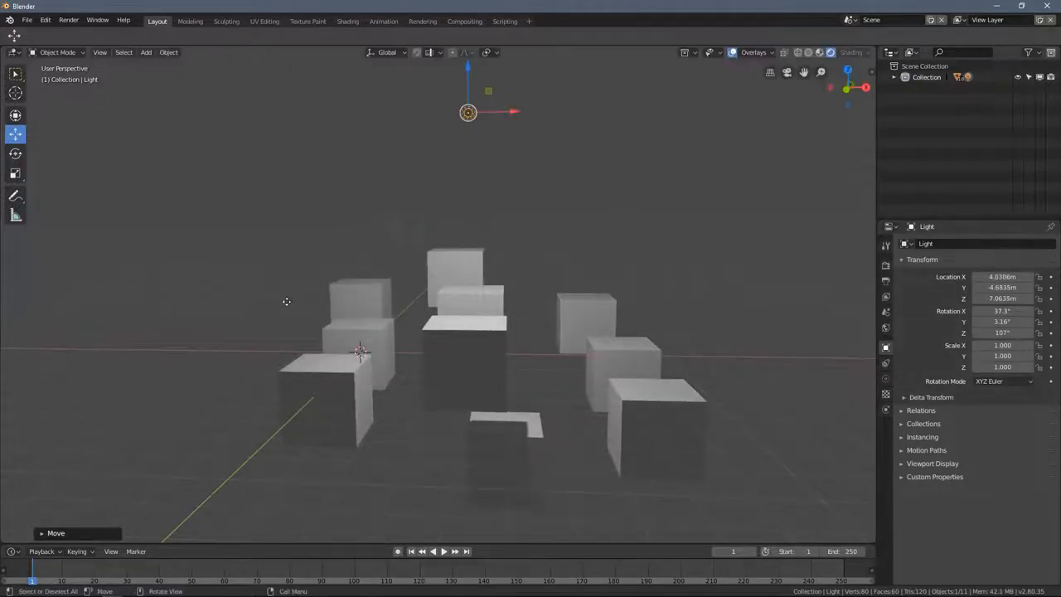
- Add a plane mesh and scale it up into a large ground beneath the cubes
{"action": "left_click", "coordinate": [146, 53]}
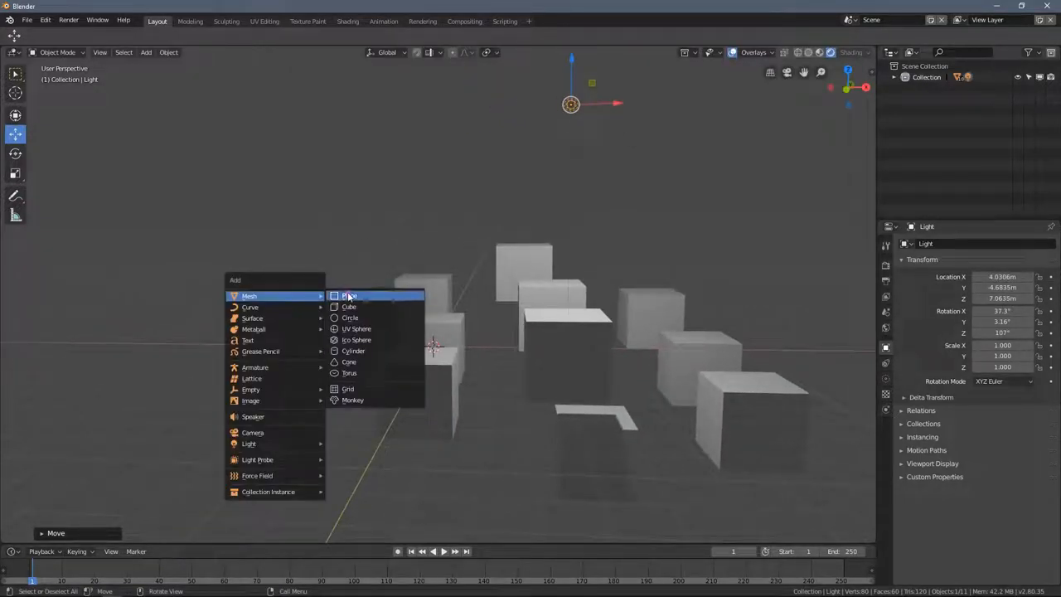
{"action": "left_click", "coordinate": [347, 296]}
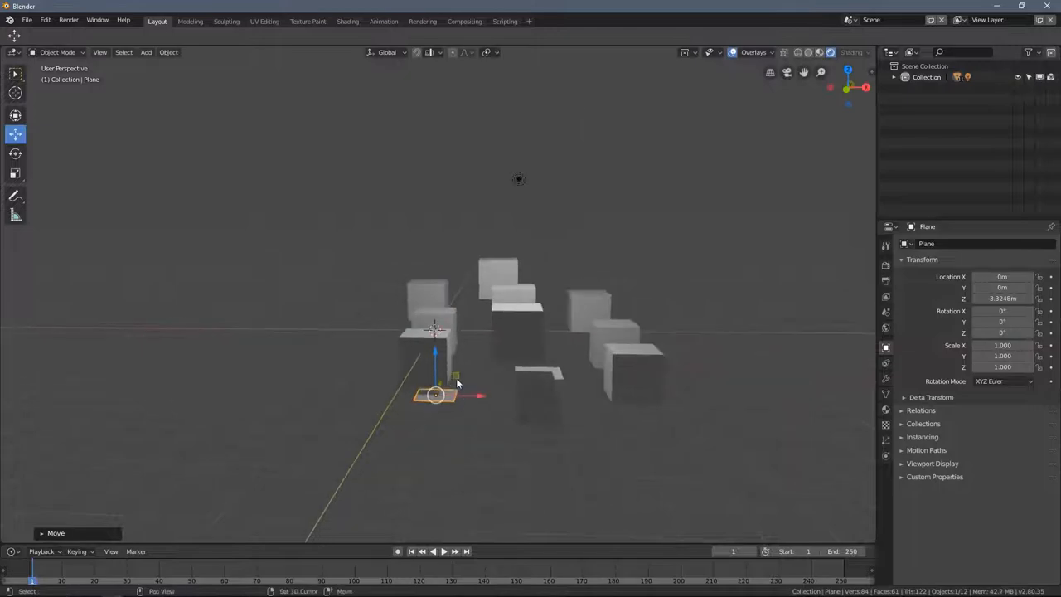
{"action": "key", "text": "s"}
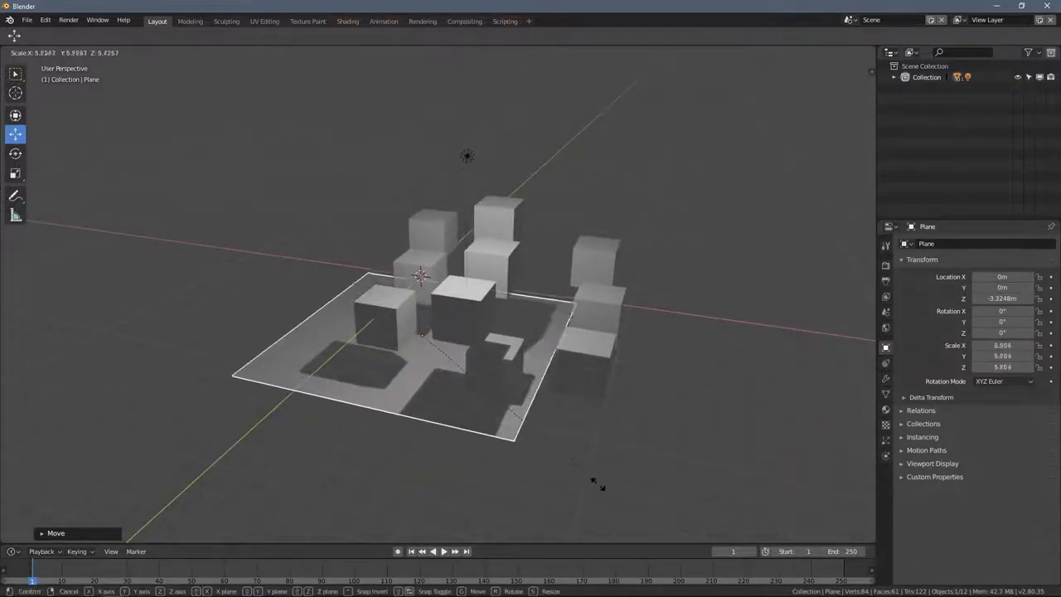
{"action": "left_click", "coordinate": [555, 313]}
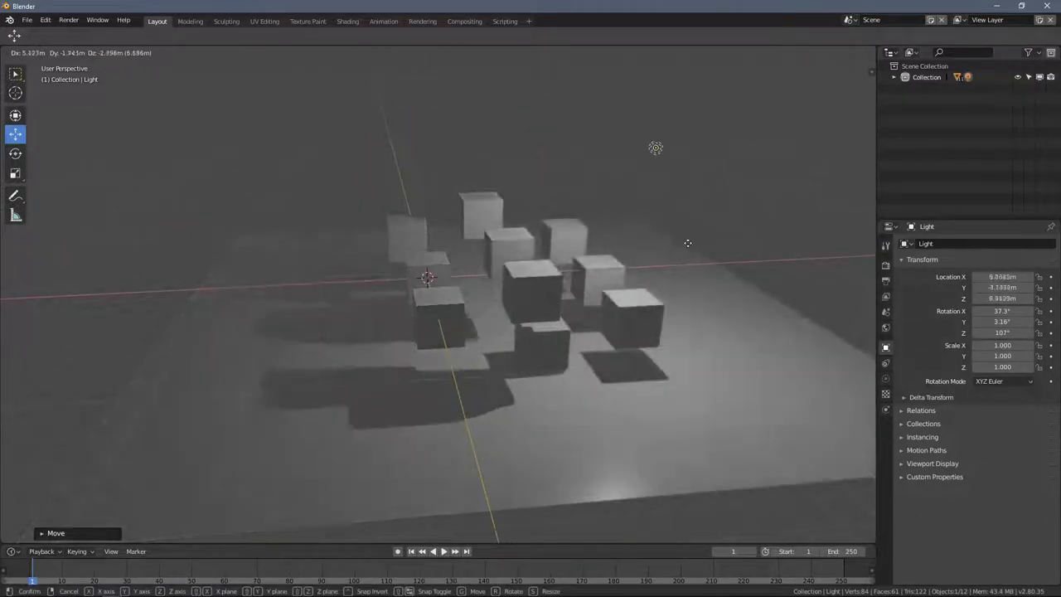
- Confirm the lamp's new position and duplicate it into an extra light
{"action": "left_click", "coordinate": [609, 170]}
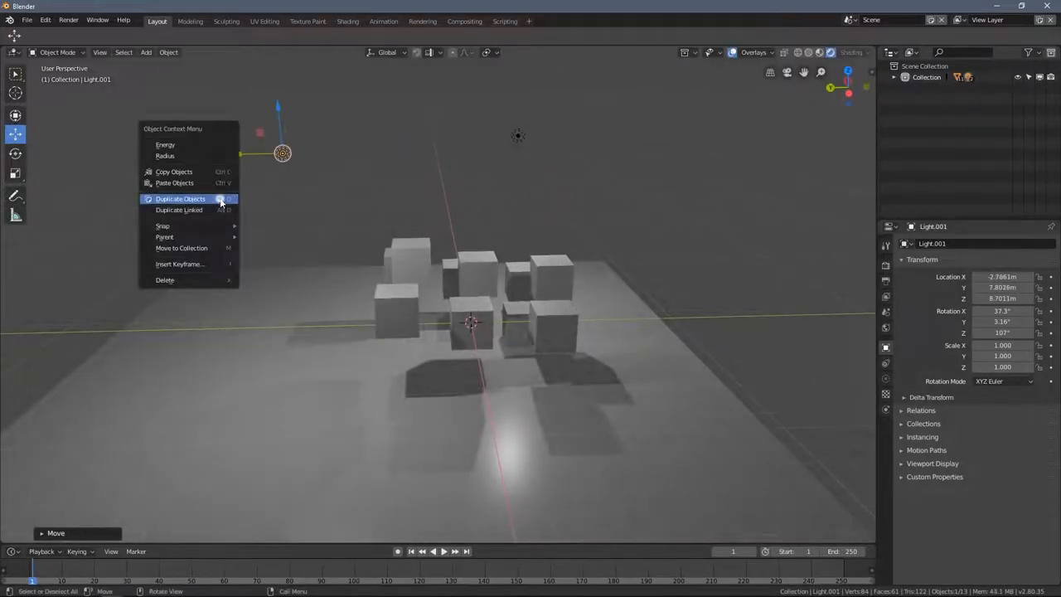
{"action": "left_click", "coordinate": [180, 198]}
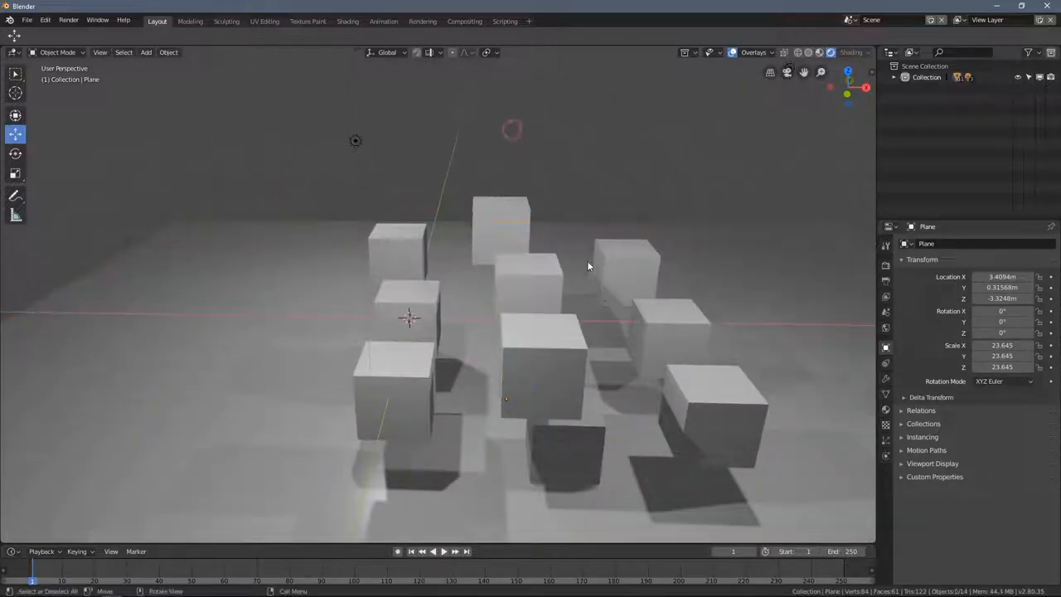
{"action": "left_click_drag", "start_coordinate": [589, 265], "coordinate": [556, 286]}
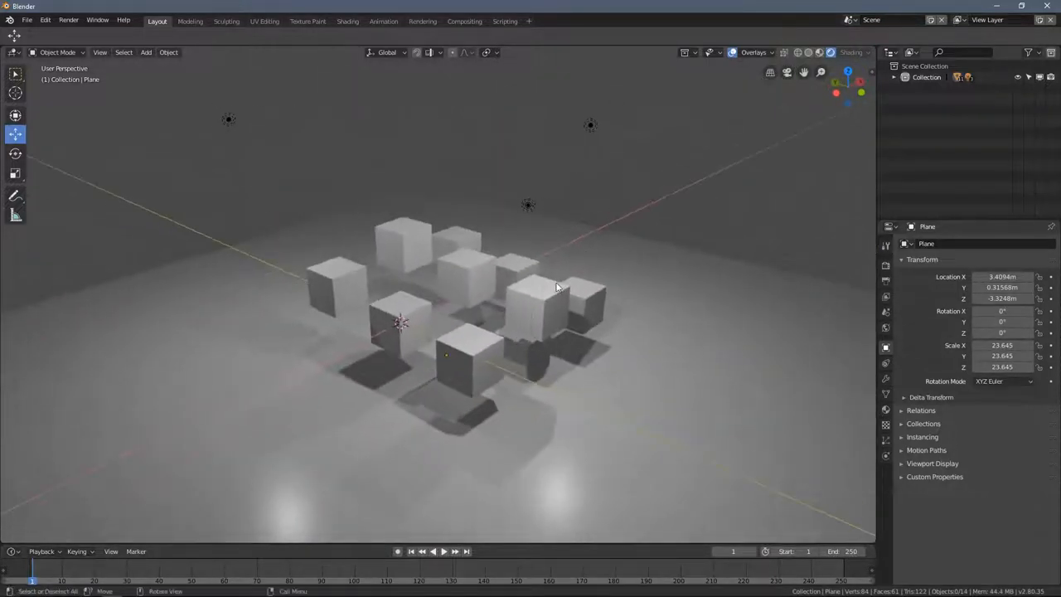
{"action": "left_click_drag", "start_coordinate": [555, 286], "coordinate": [616, 241]}
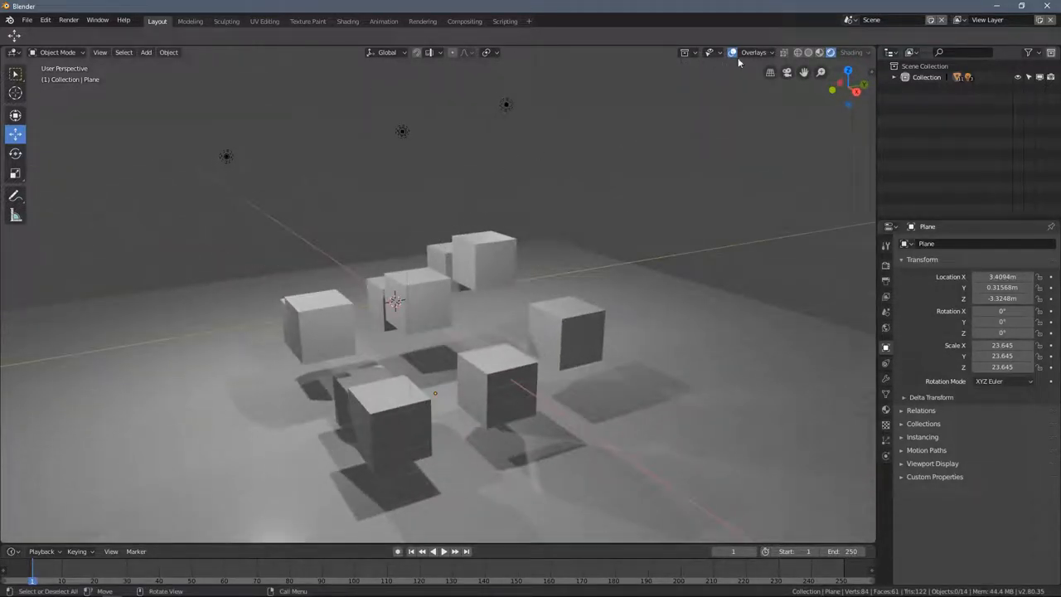
{"action": "mouse_move", "coordinate": [733, 52]}
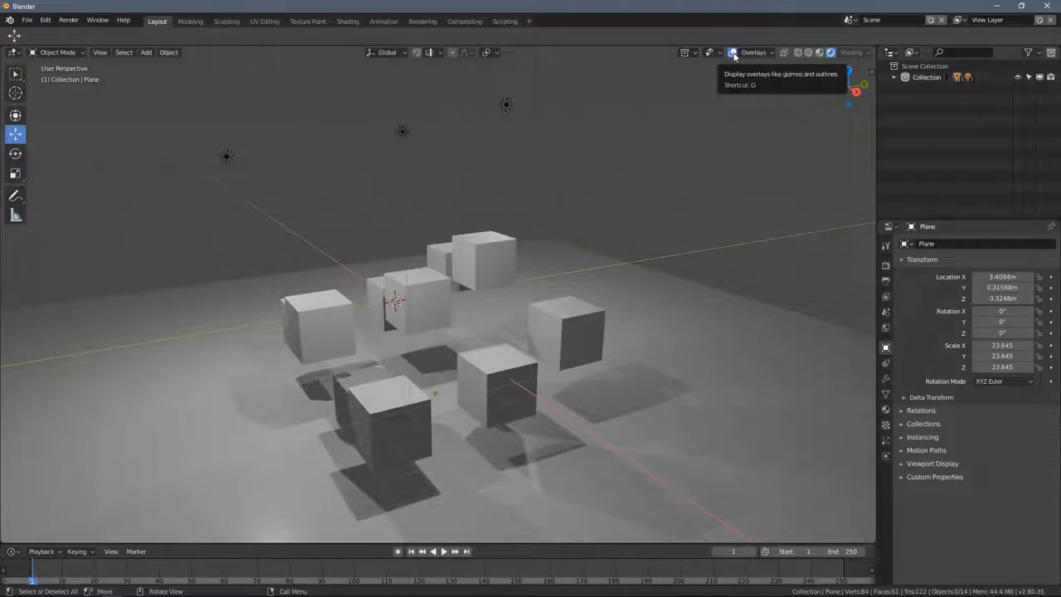
- Hide the grid and lamp overlays and orbit around the rendered cubes
{"action": "left_click", "coordinate": [735, 52]}
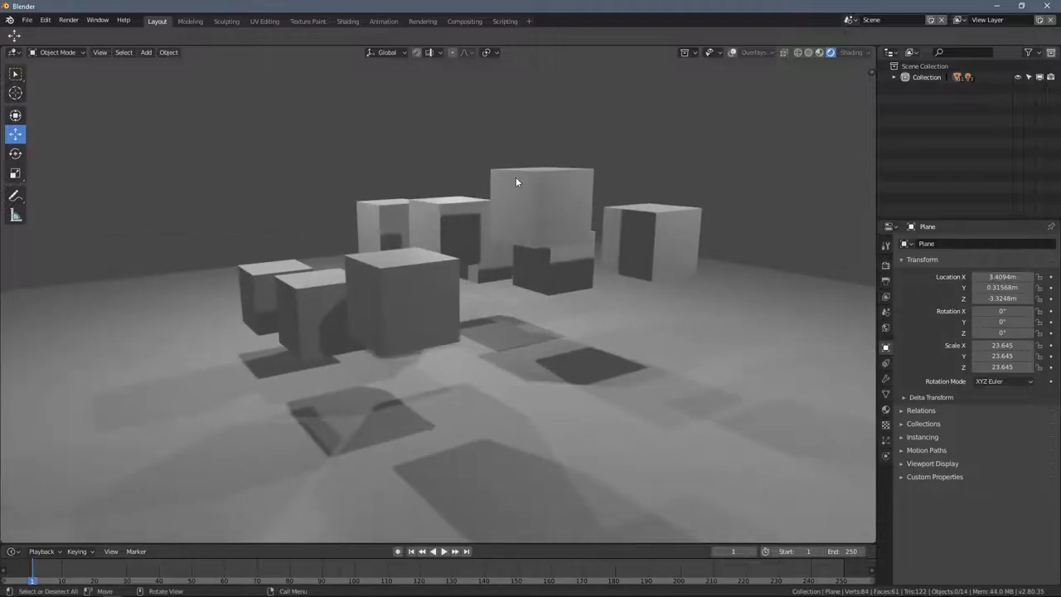
{"action": "left_click", "coordinate": [289, 305]}
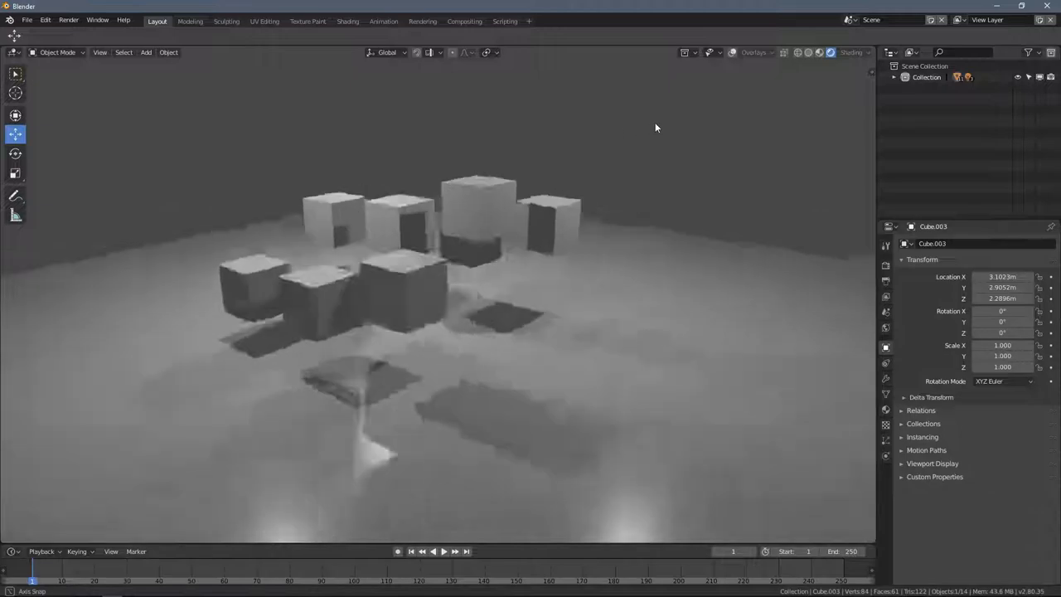
{"action": "left_click_drag", "start_coordinate": [655, 127], "coordinate": [536, 215]}
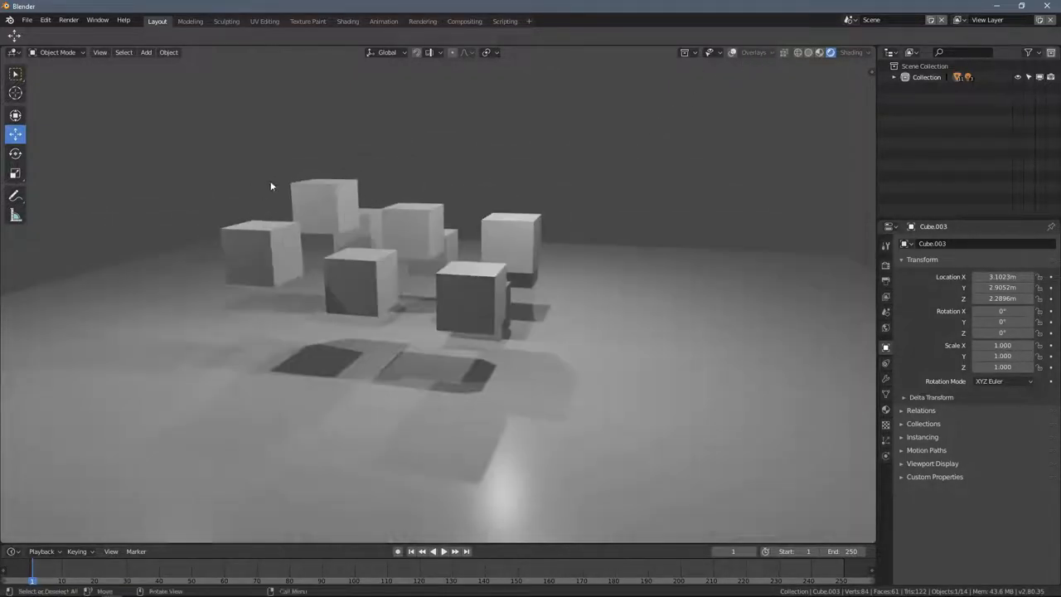
- Orbit to another side, then switch to Material Preview shading
{"action": "left_click_drag", "start_coordinate": [272, 186], "coordinate": [331, 404]}
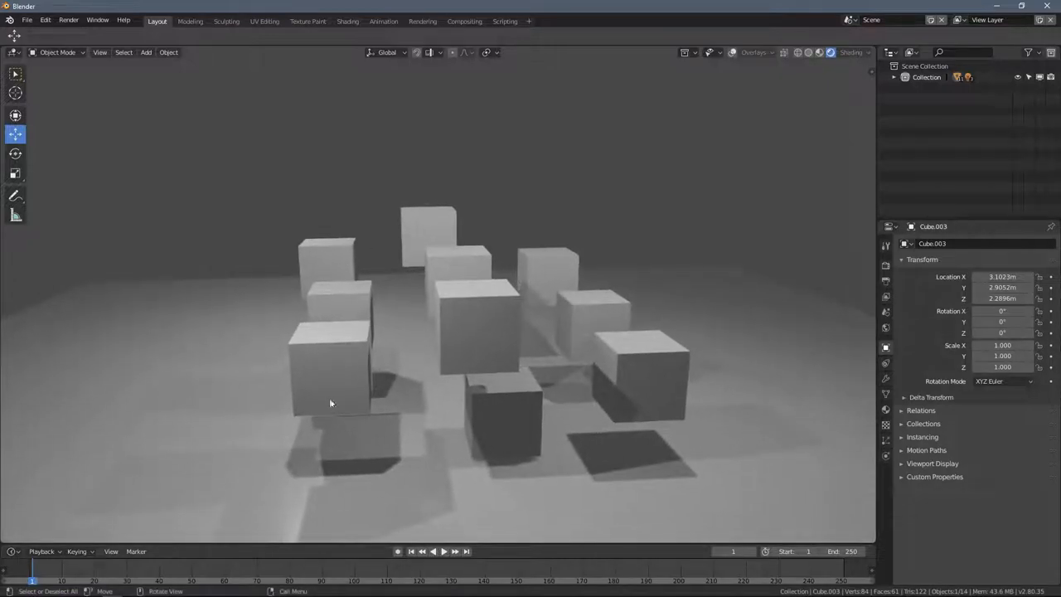
{"action": "left_click_drag", "start_coordinate": [331, 402], "coordinate": [444, 318]}
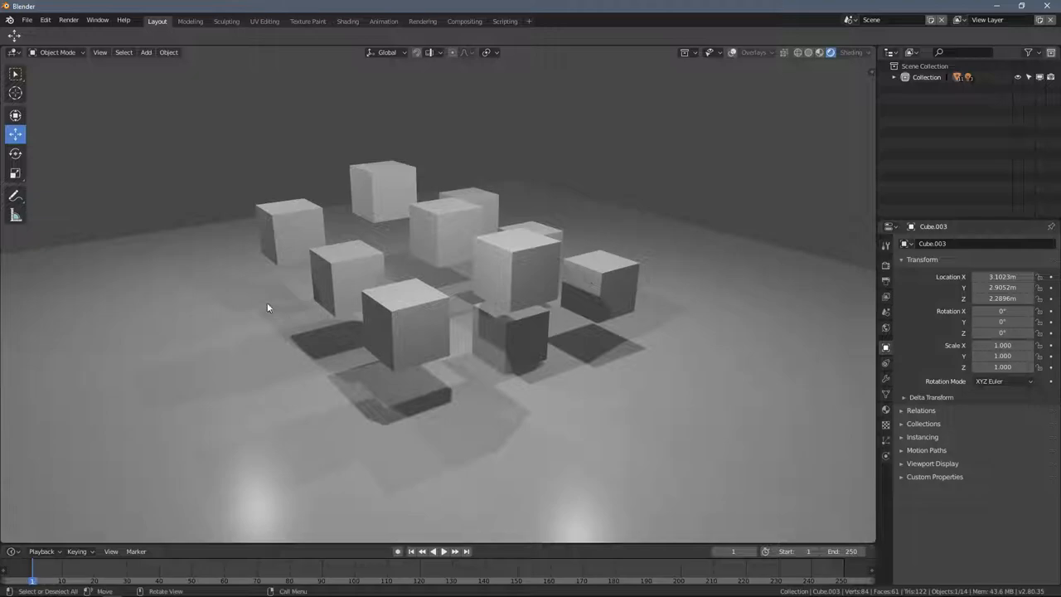
{"action": "left_click", "coordinate": [820, 52]}
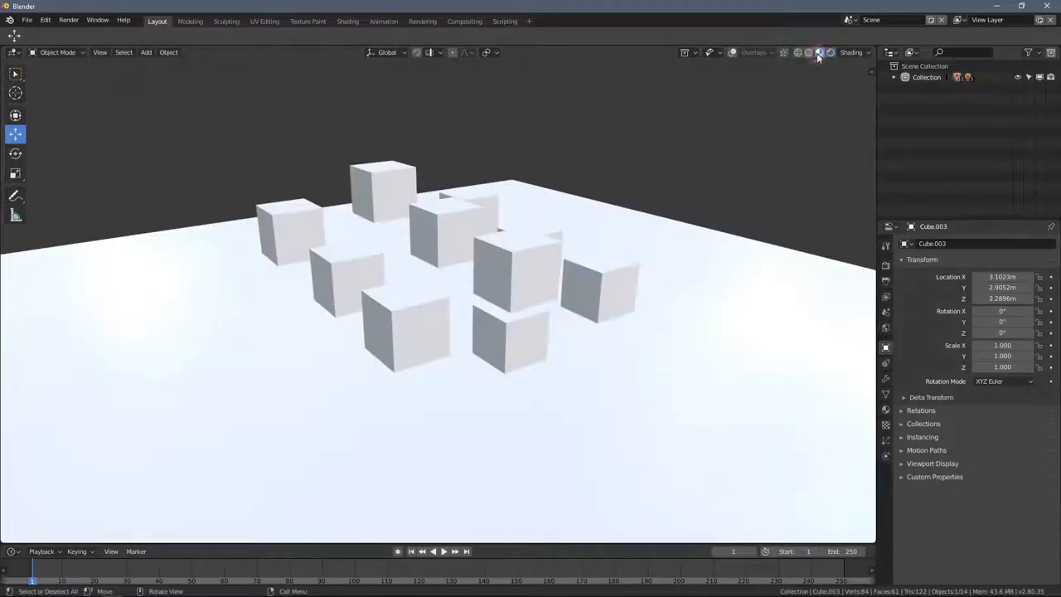
- Switch the viewport to solid shading with overlays shown and select all objects
{"action": "left_click", "coordinate": [821, 52]}
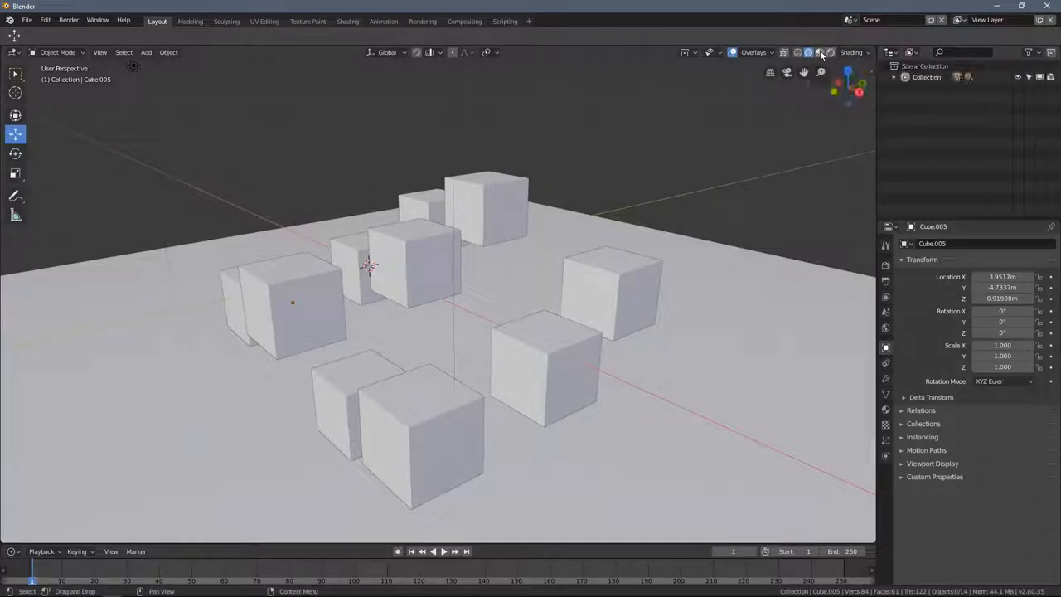
{"action": "key", "text": "a"}
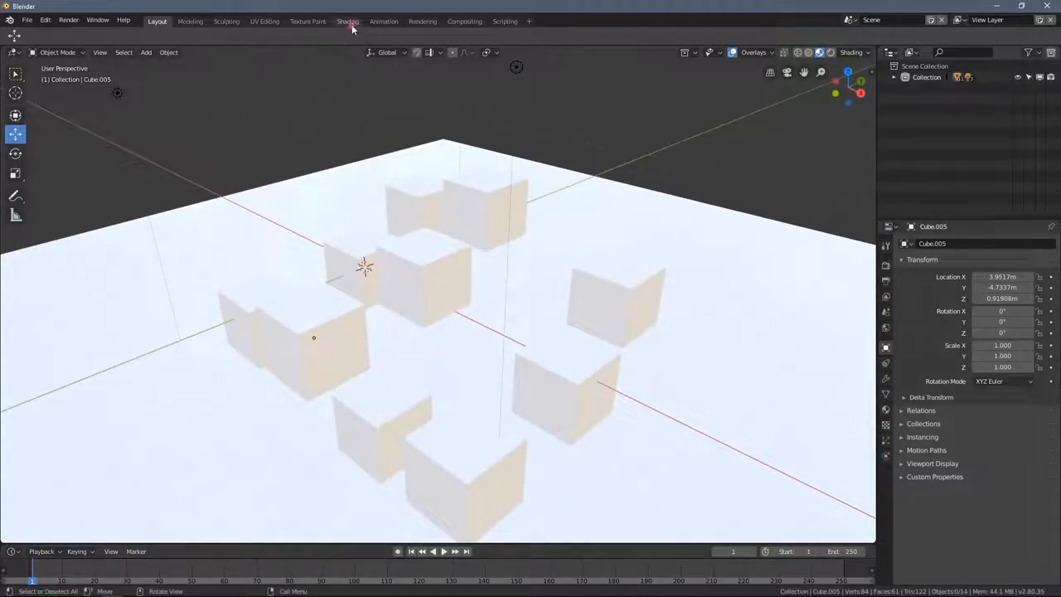
{"action": "left_click", "coordinate": [348, 21]}
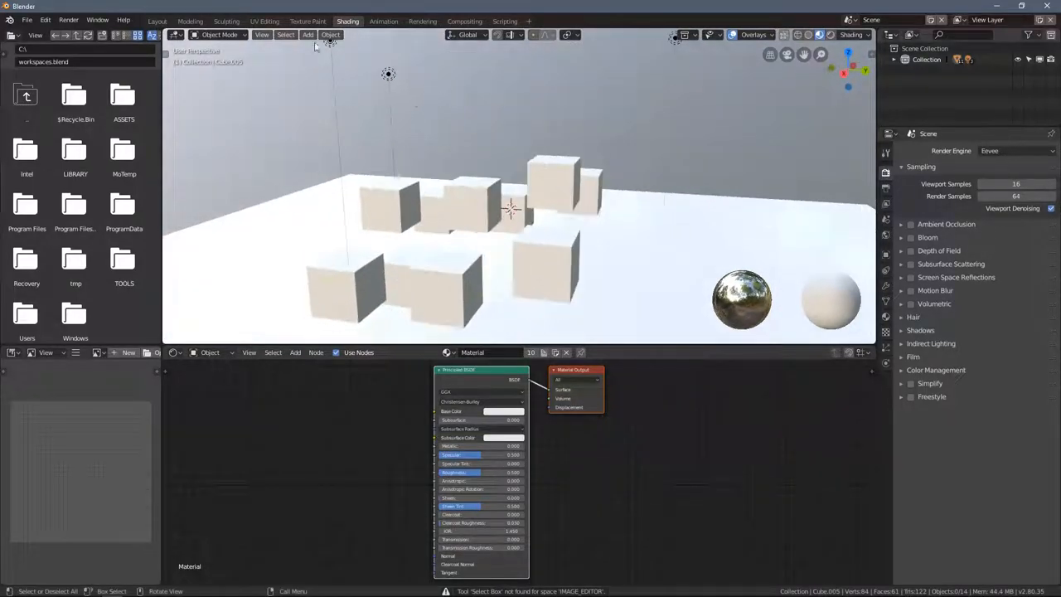
{"action": "left_click", "coordinate": [190, 21]}
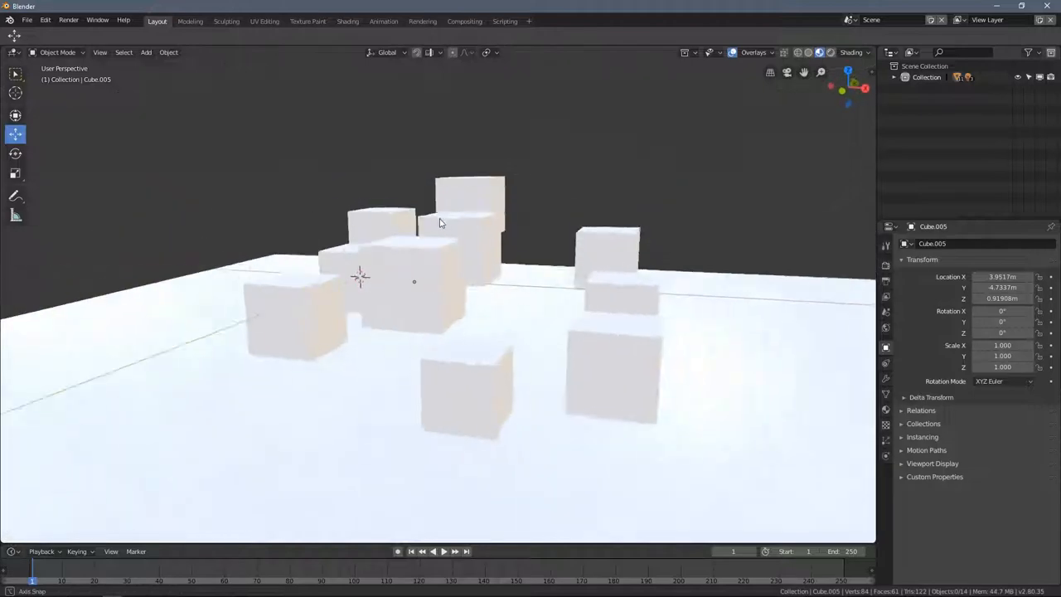
- Orbit the cubes in Rendered shading, then switch the display to wireframe
{"action": "left_click_drag", "start_coordinate": [440, 224], "coordinate": [653, 179]}
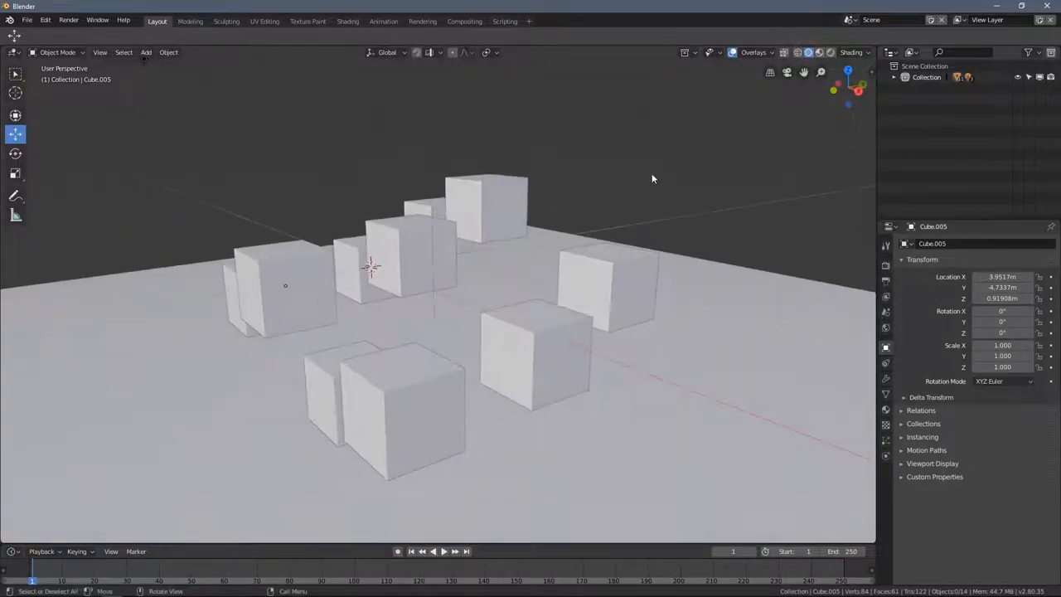
{"action": "mouse_move", "coordinate": [808, 52]}
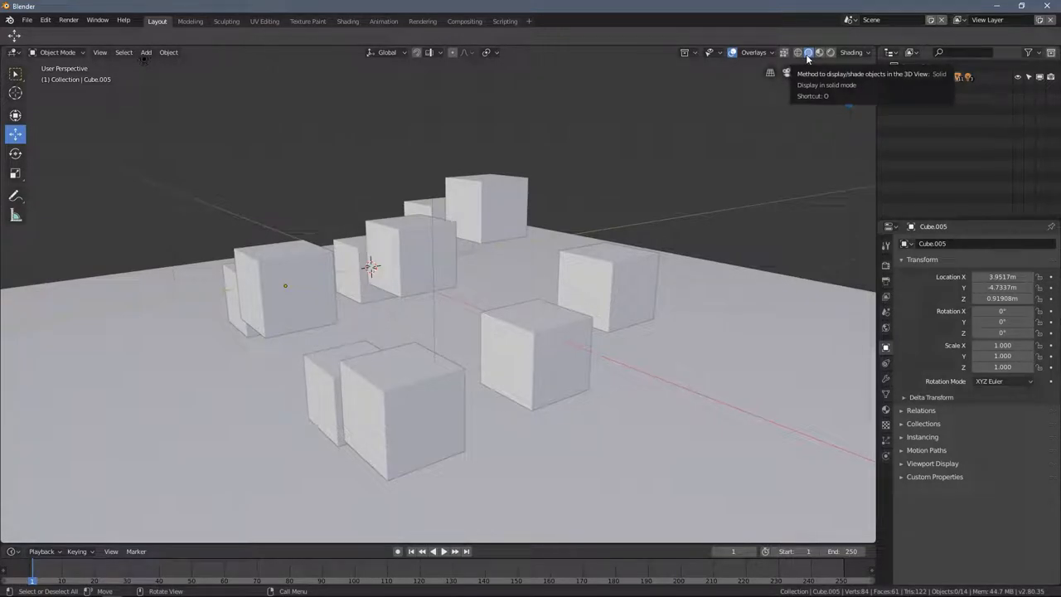
{"action": "left_click", "coordinate": [833, 52]}
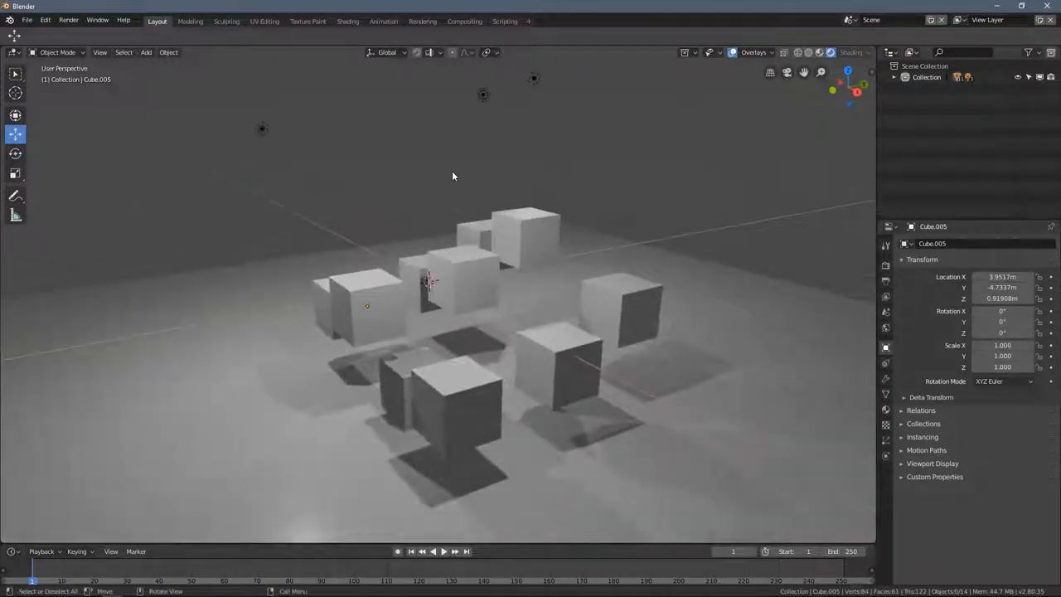
{"action": "left_click_drag", "start_coordinate": [453, 176], "coordinate": [493, 242]}
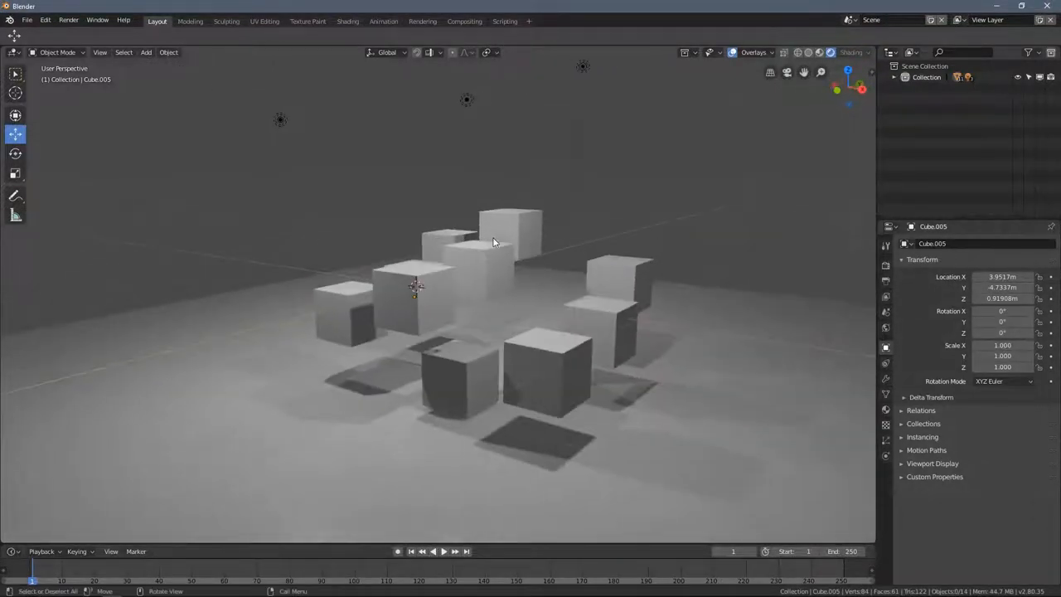
{"action": "left_click_drag", "start_coordinate": [494, 240], "coordinate": [514, 197]}
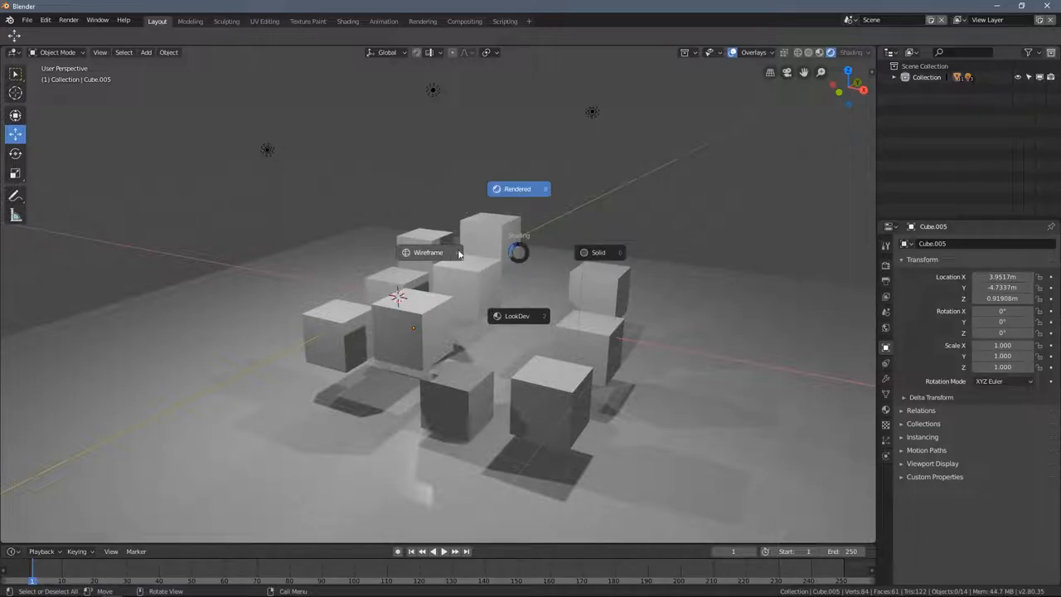
{"action": "left_click", "coordinate": [428, 252]}
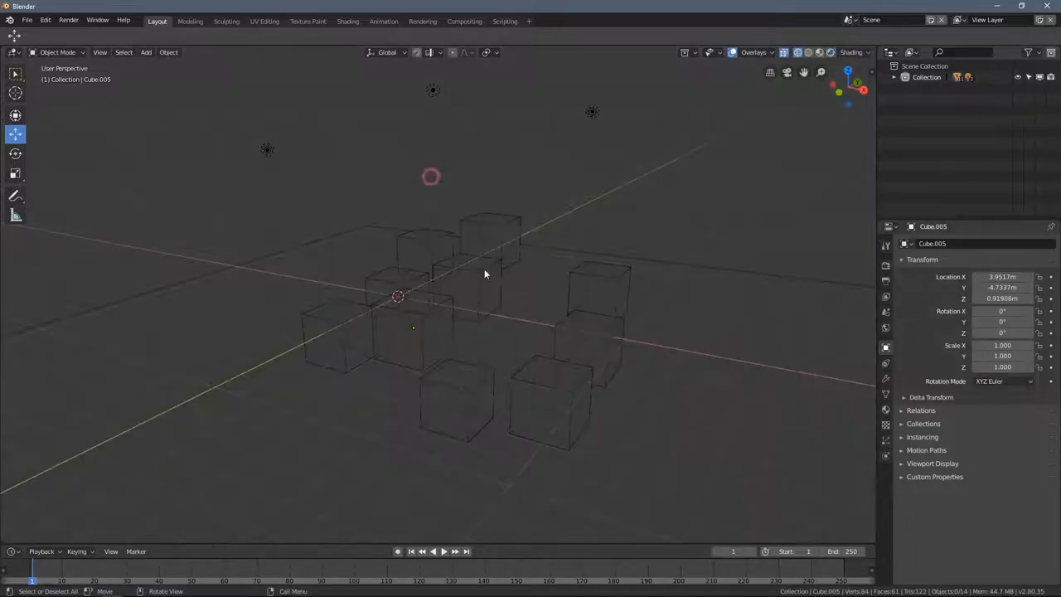
- Orbit around the cubes now drawn as see-through X-Ray solid shapes
{"action": "left_click_drag", "start_coordinate": [485, 274], "coordinate": [523, 290]}
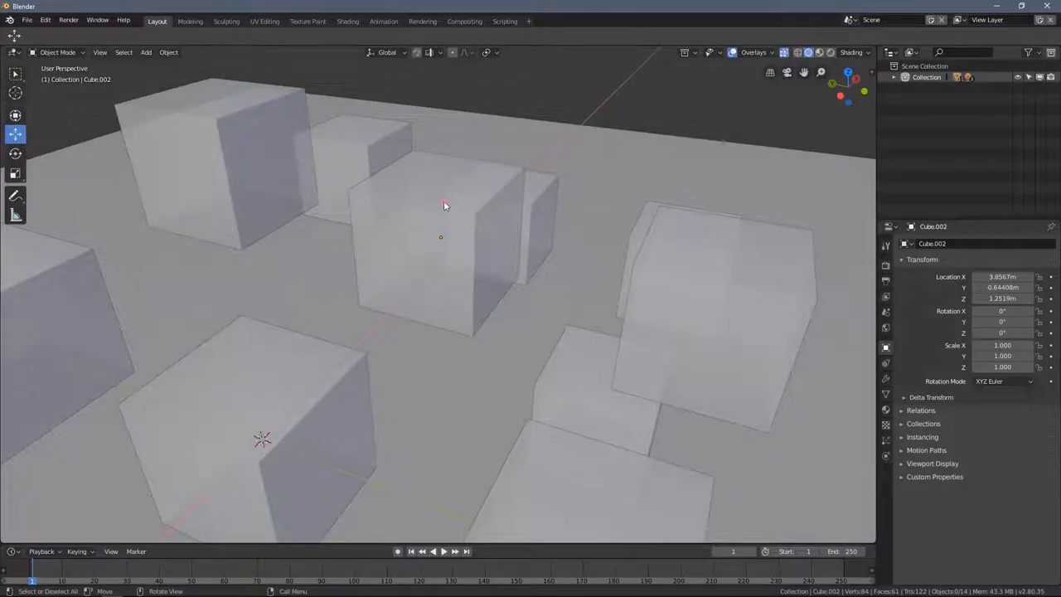
{"action": "left_click", "coordinate": [58, 52]}
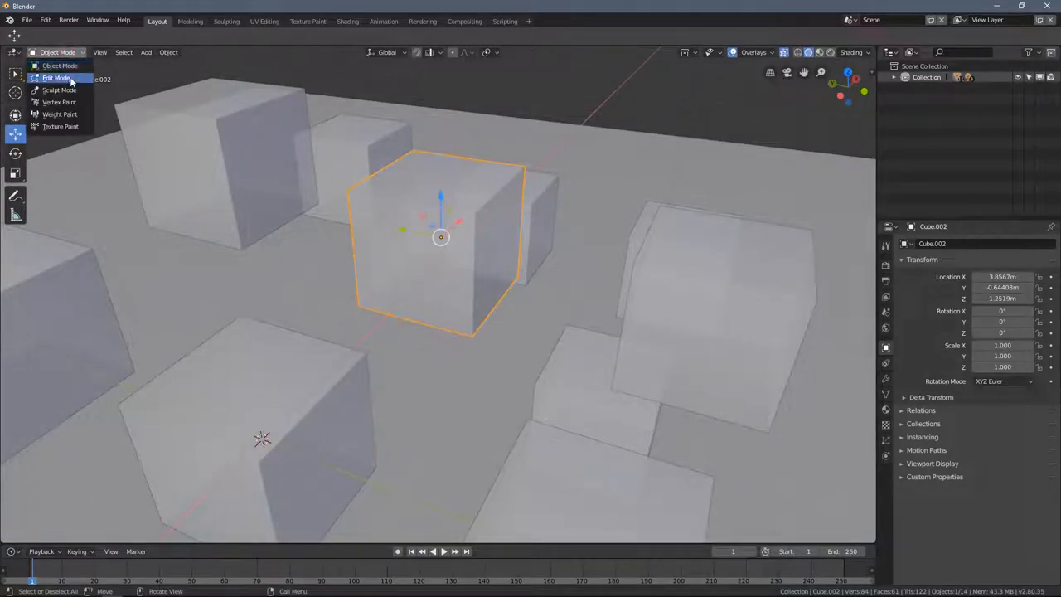
{"action": "left_click", "coordinate": [56, 77]}
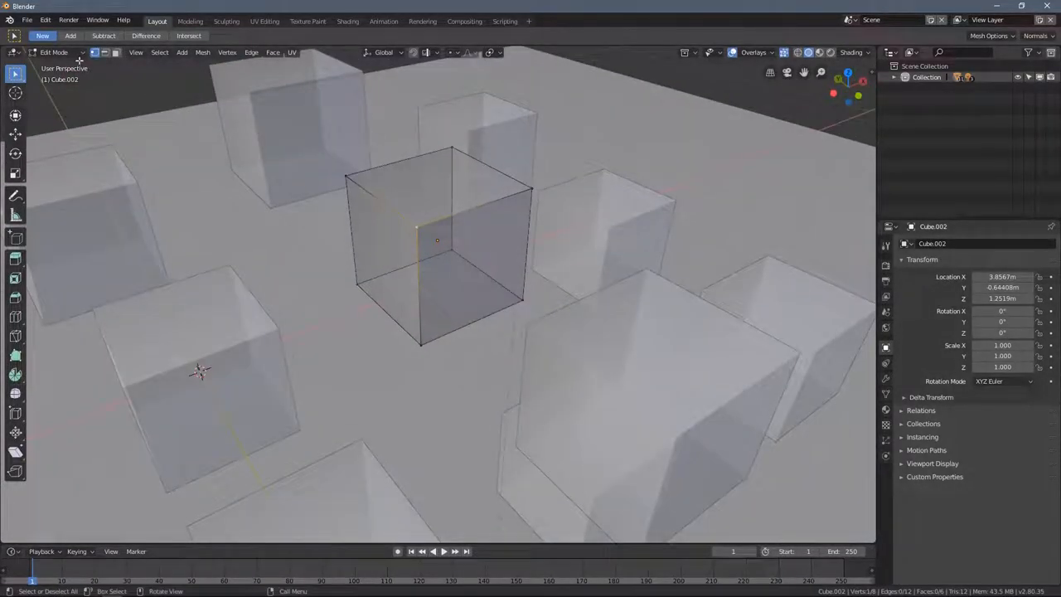
{"action": "key", "text": "Tab"}
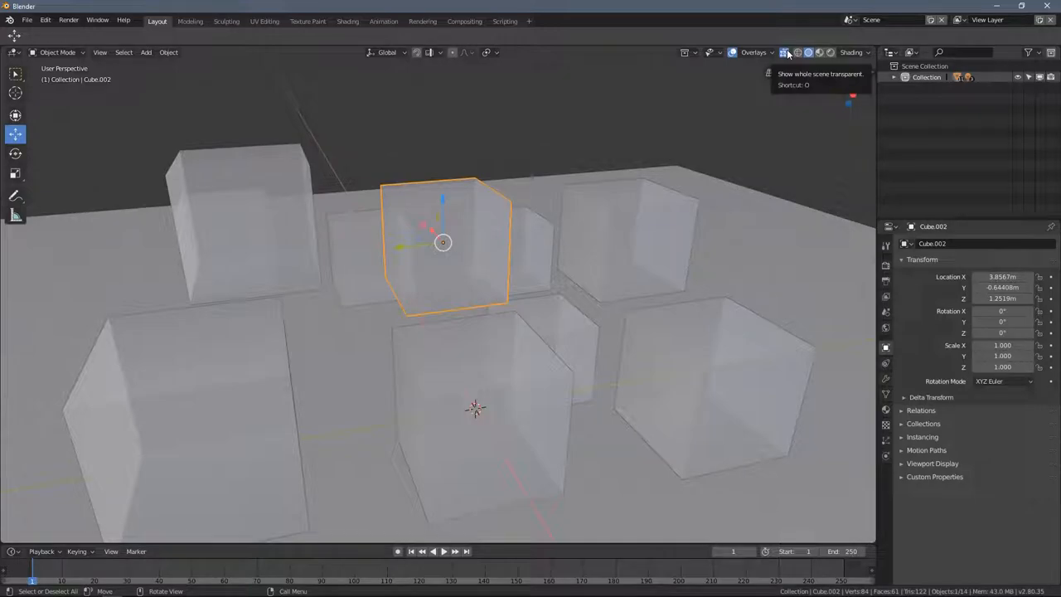
- Turn off X-ray so the cubes are opaque, and orbit around them
{"action": "left_click", "coordinate": [784, 52]}
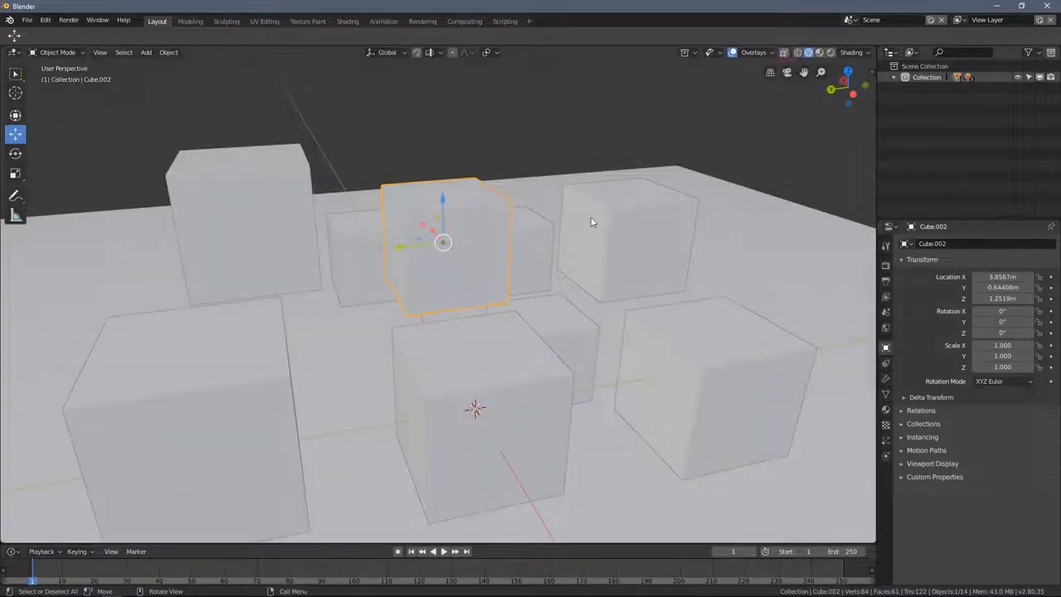
{"action": "left_click_drag", "start_coordinate": [593, 221], "coordinate": [498, 250]}
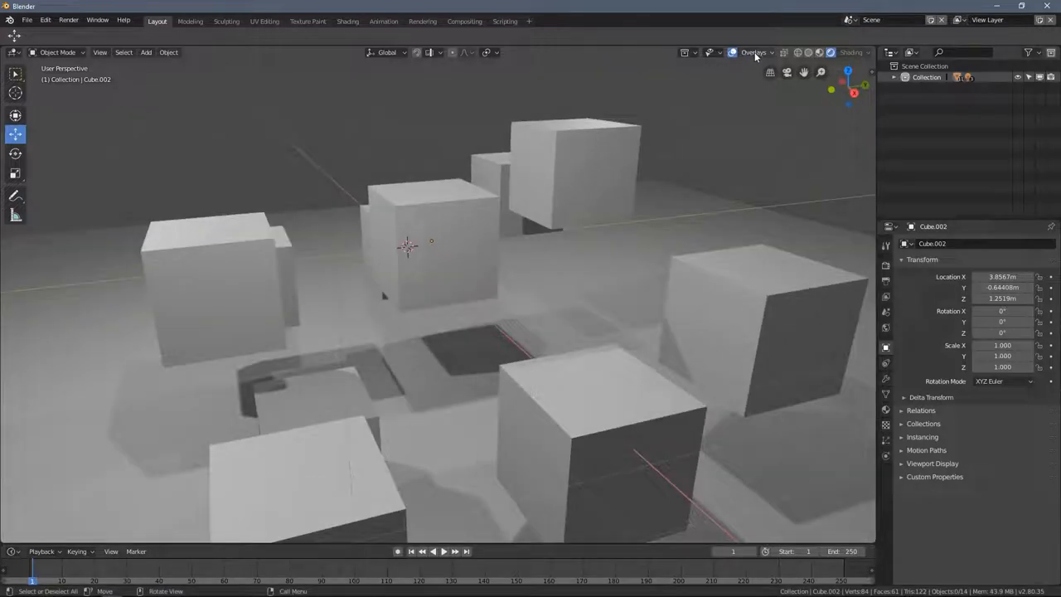
- Select Cube.003, the raised cube near the back, and hide the viewport gizmos
{"action": "left_click", "coordinate": [753, 52]}
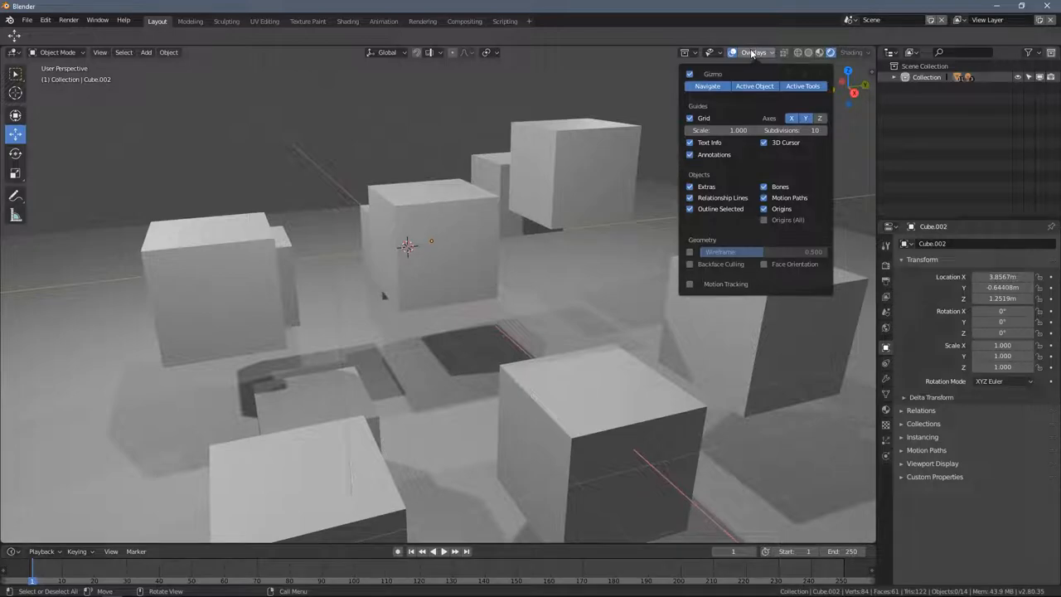
{"action": "mouse_move", "coordinate": [713, 226]}
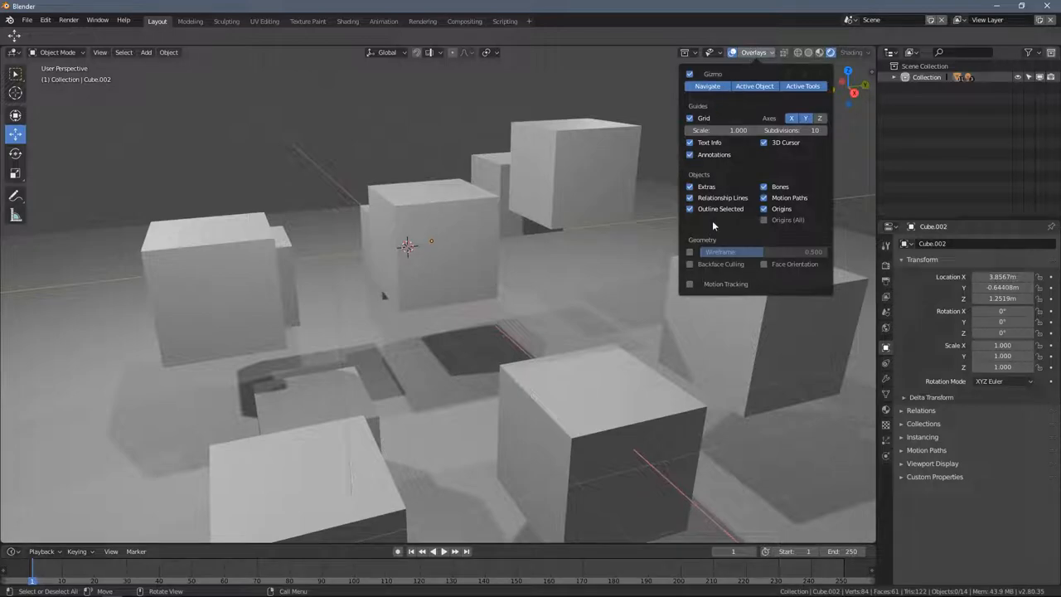
{"action": "mouse_move", "coordinate": [716, 144]}
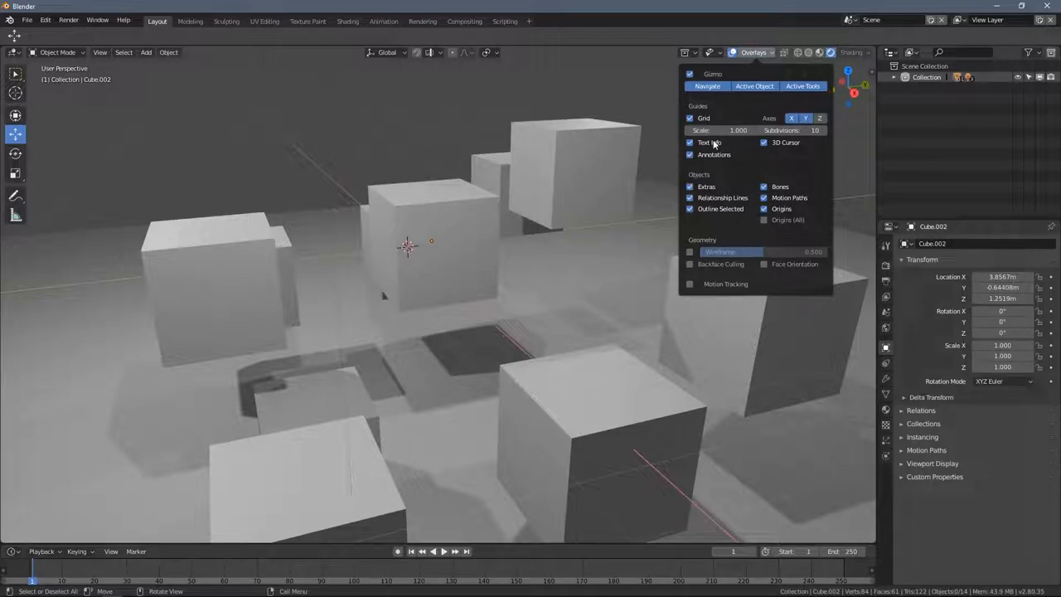
{"action": "left_click", "coordinate": [464, 104]}
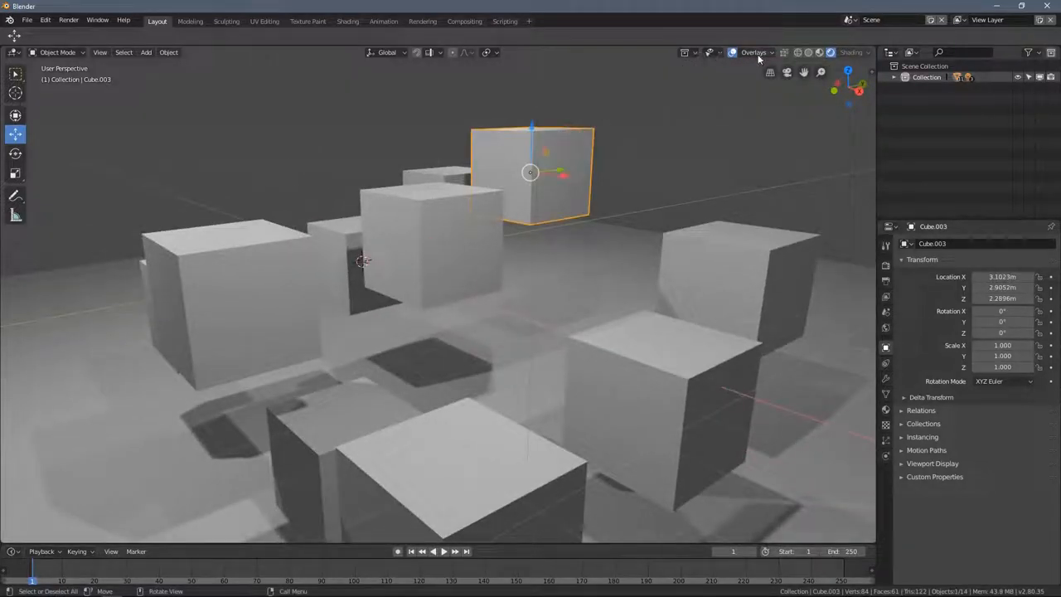
{"action": "left_click", "coordinate": [754, 52]}
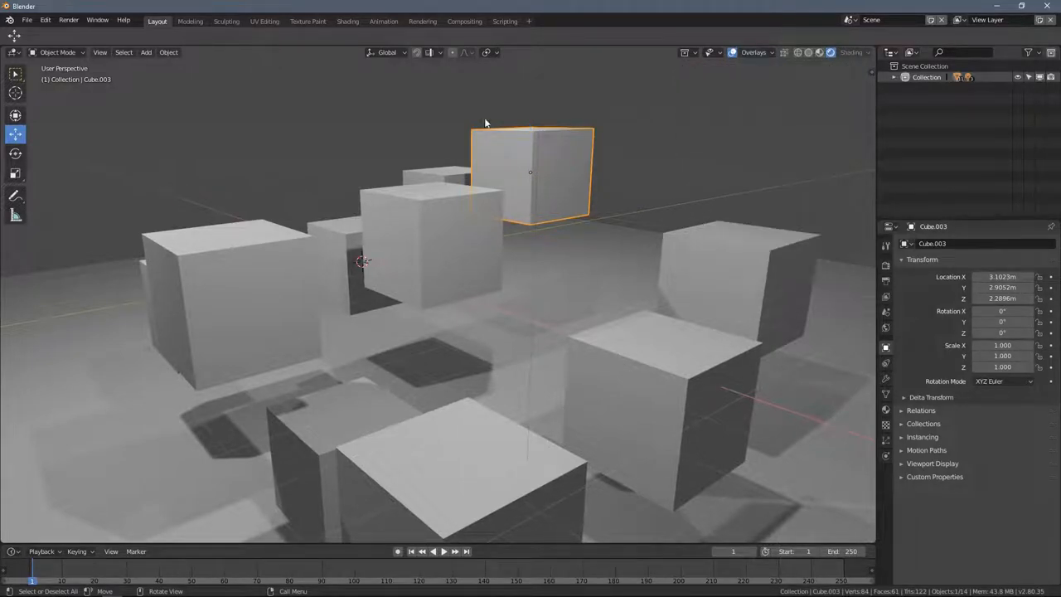
{"action": "mouse_move", "coordinate": [733, 52]}
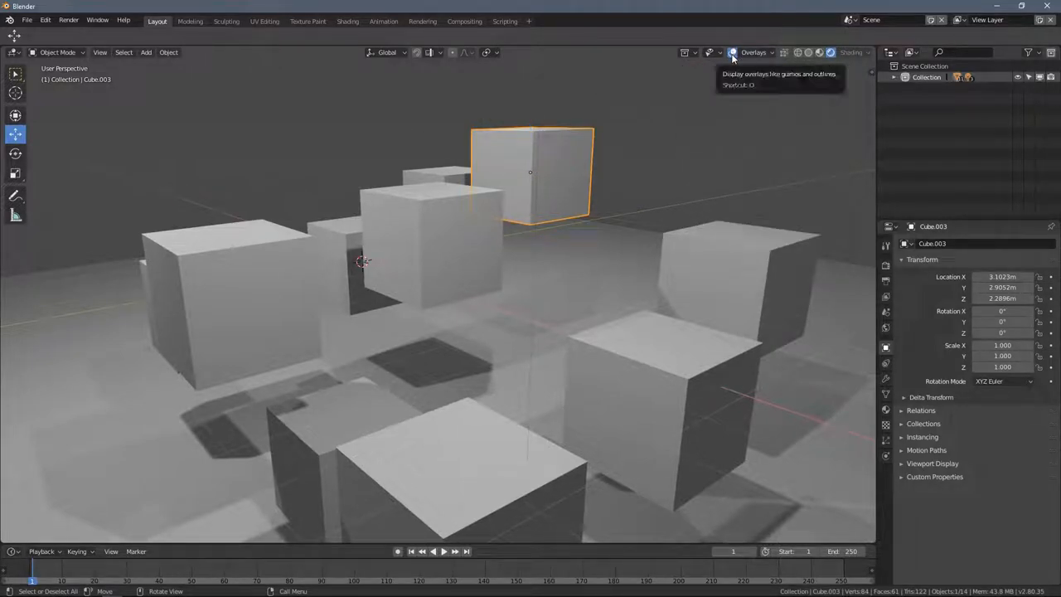
{"action": "left_click", "coordinate": [732, 53]}
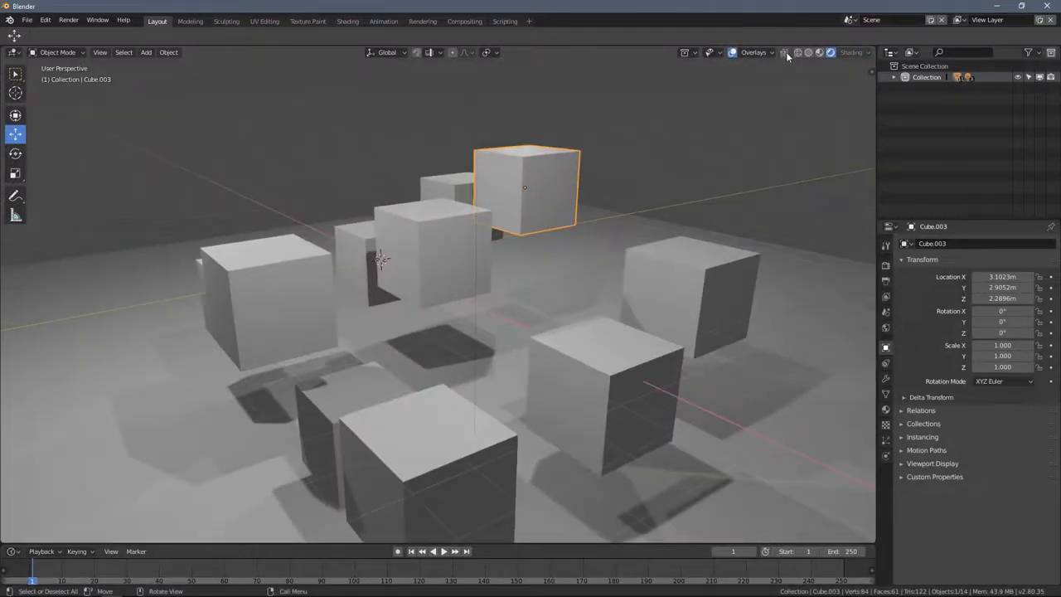
- Toggle the floor grid overlay off and back on
{"action": "left_click", "coordinate": [732, 53]}
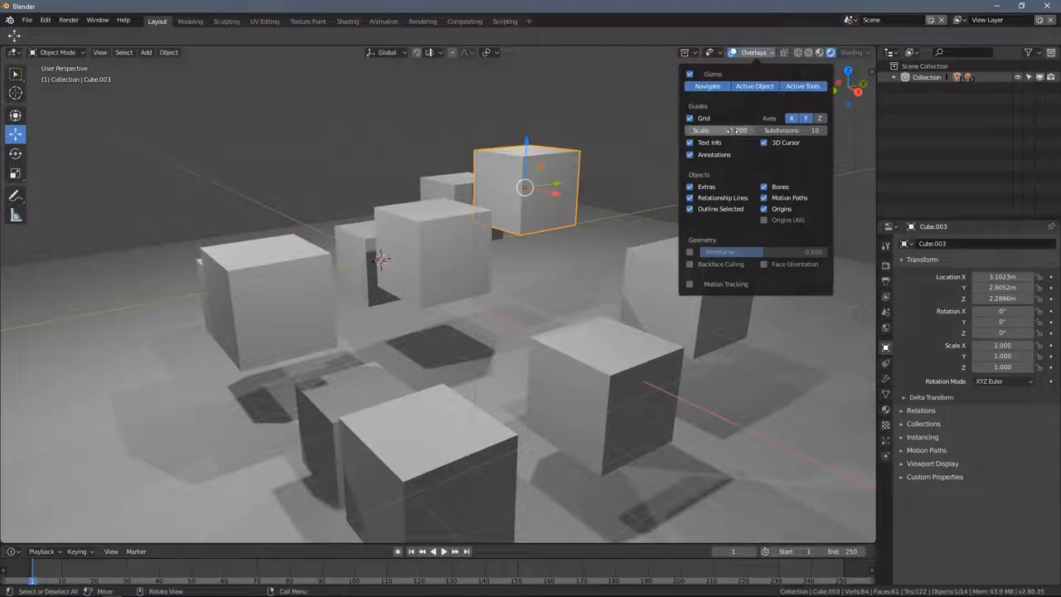
{"action": "left_click", "coordinate": [733, 52]}
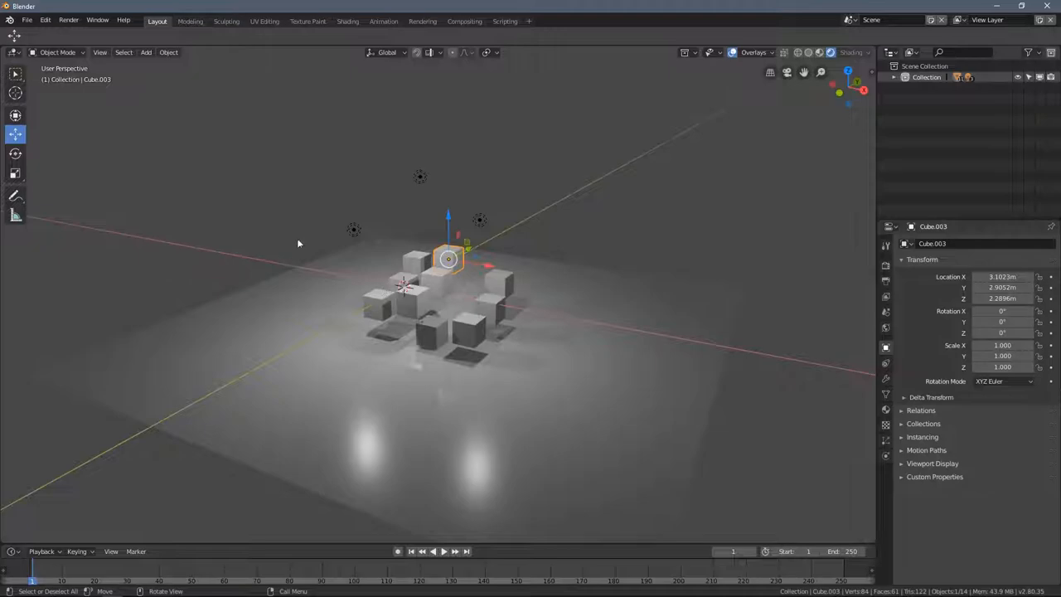
{"action": "left_click", "coordinate": [753, 52]}
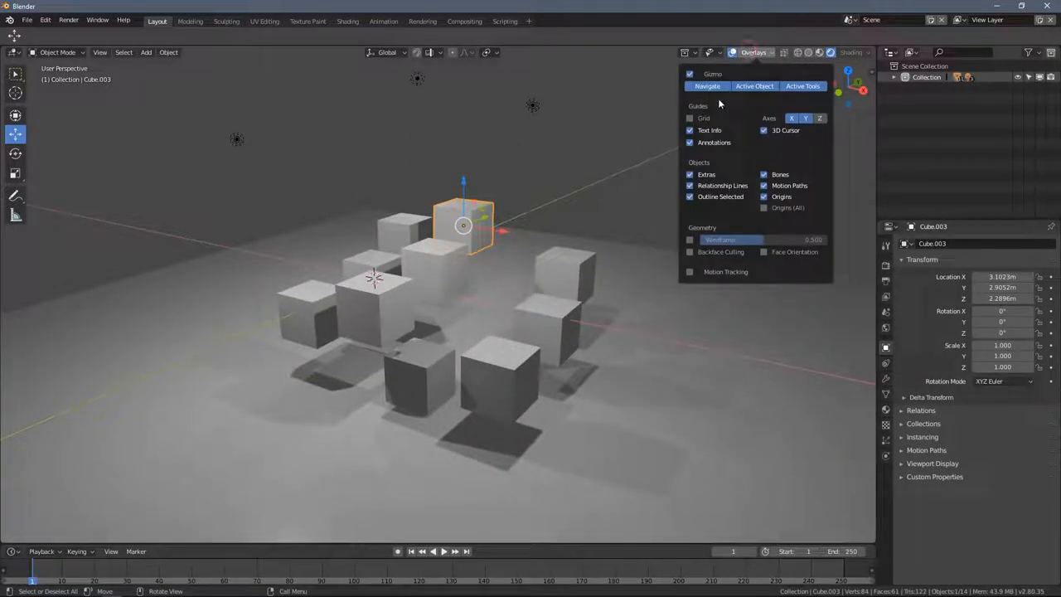
{"action": "left_click", "coordinate": [690, 118]}
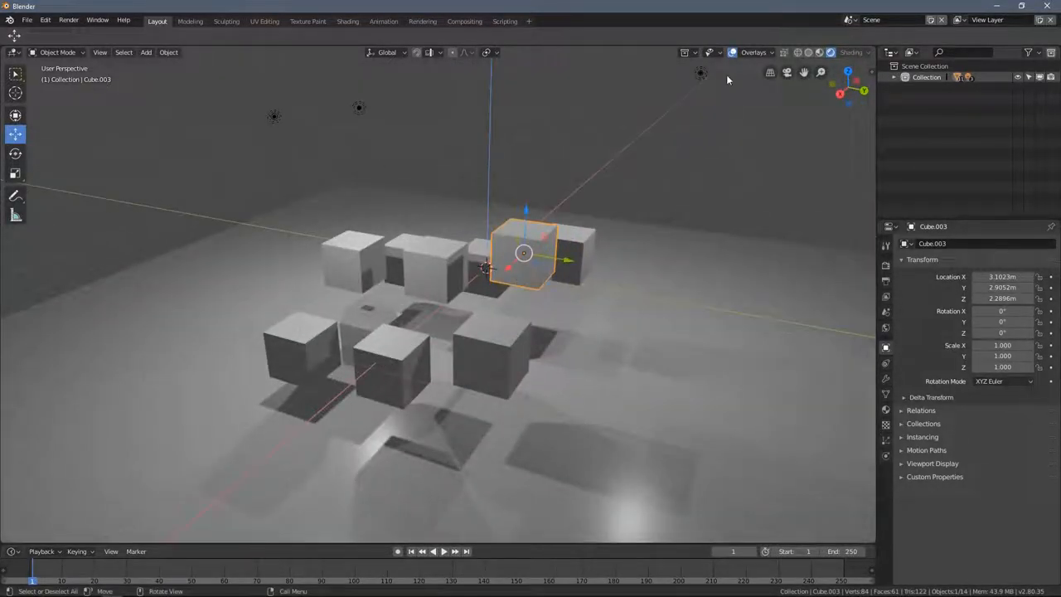
- Set the grid guide scale to 0.1 in the overlay options
{"action": "left_click", "coordinate": [754, 52]}
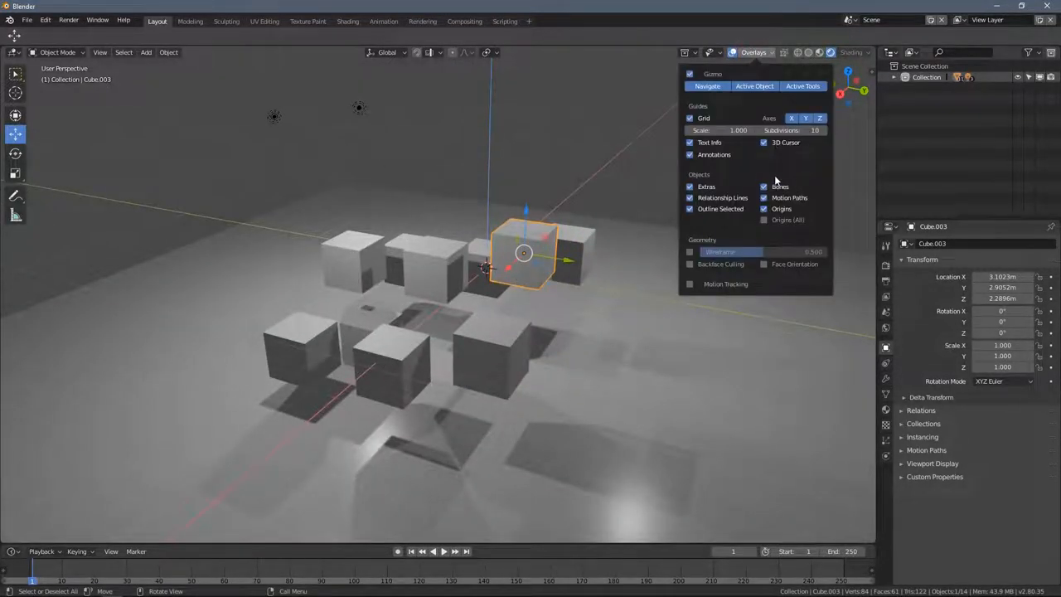
{"action": "left_click", "coordinate": [728, 130]}
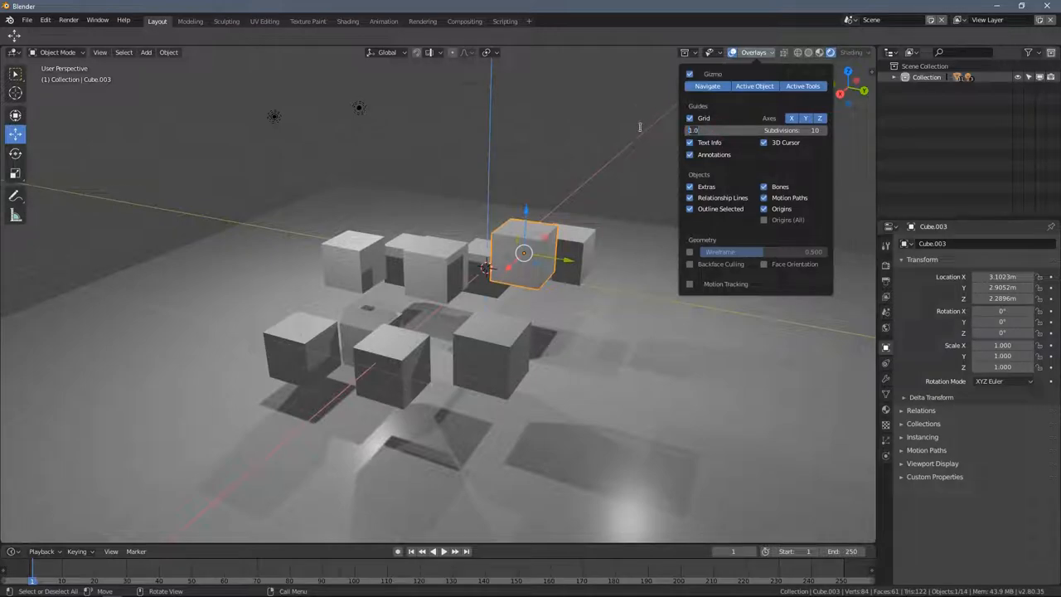
{"action": "left_click", "coordinate": [754, 52]}
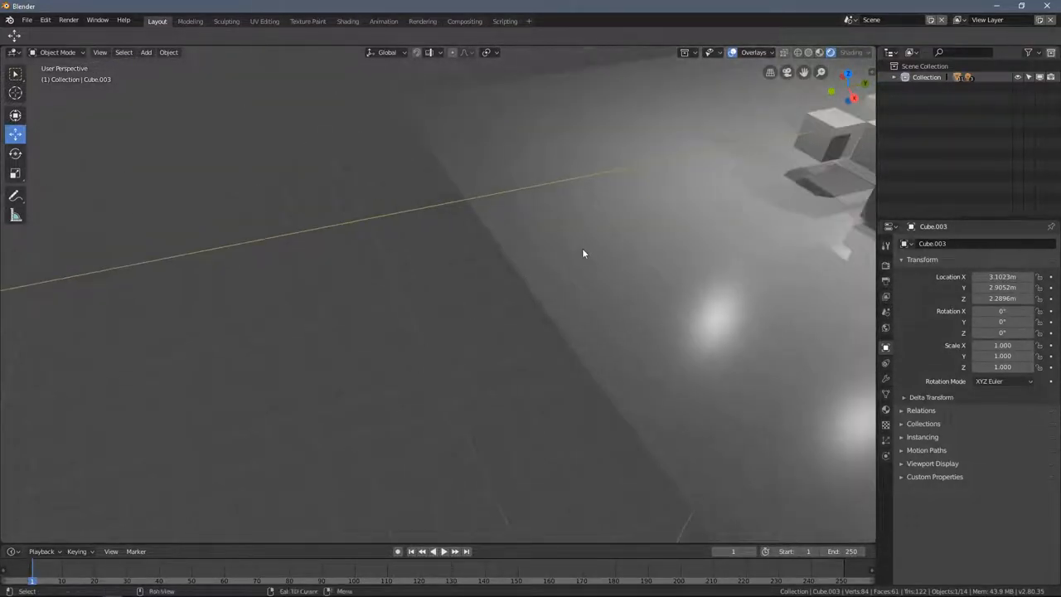
{"action": "left_click", "coordinate": [753, 52]}
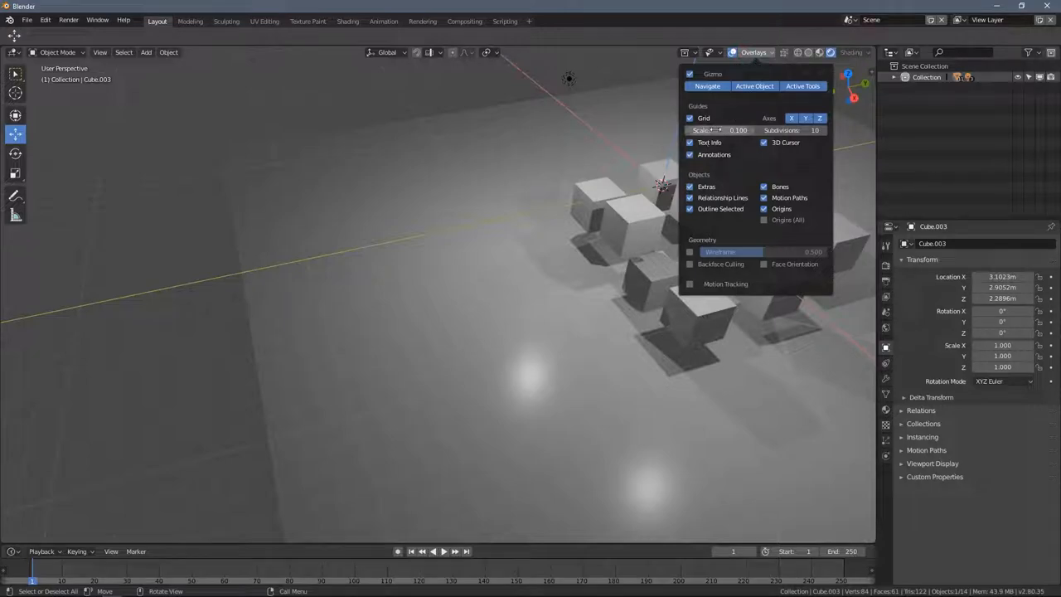
{"action": "left_click", "coordinate": [755, 162]}
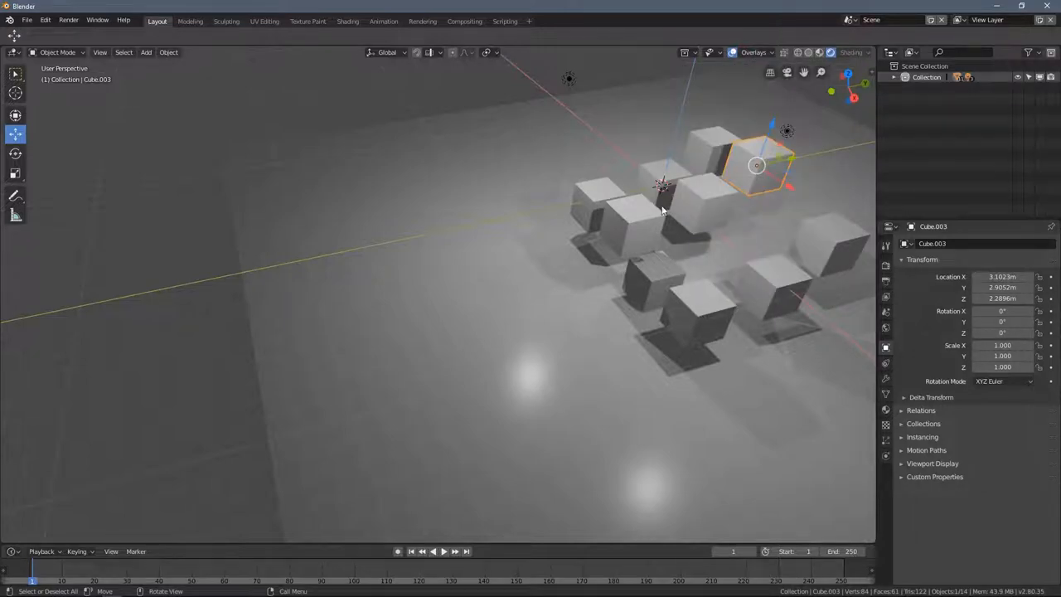
{"action": "left_click", "coordinate": [767, 52]}
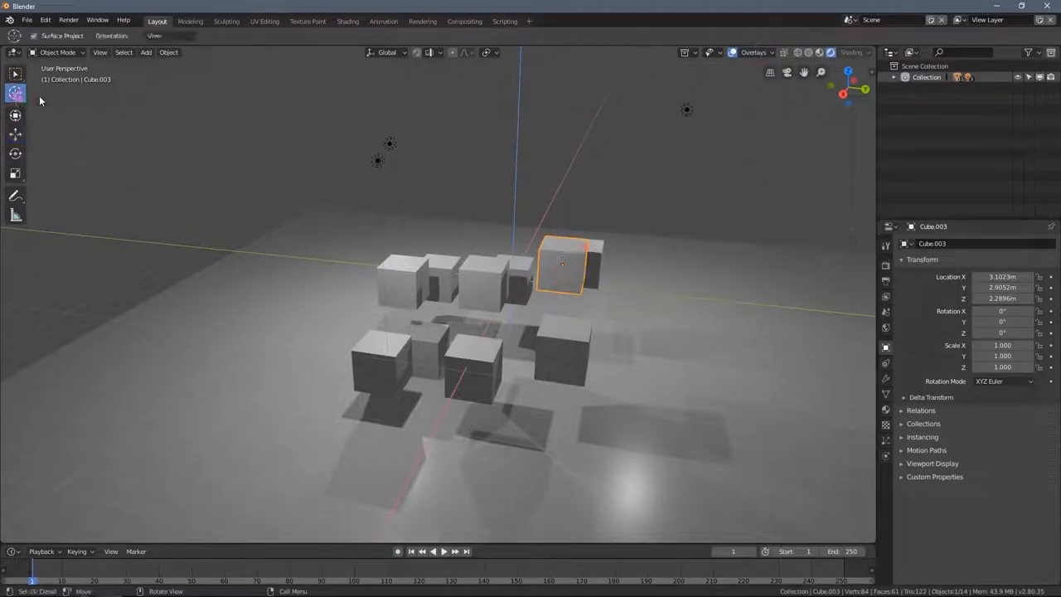
- Place the 3D cursor above the cubes beside a lamp and select it
{"action": "left_click", "coordinate": [753, 52]}
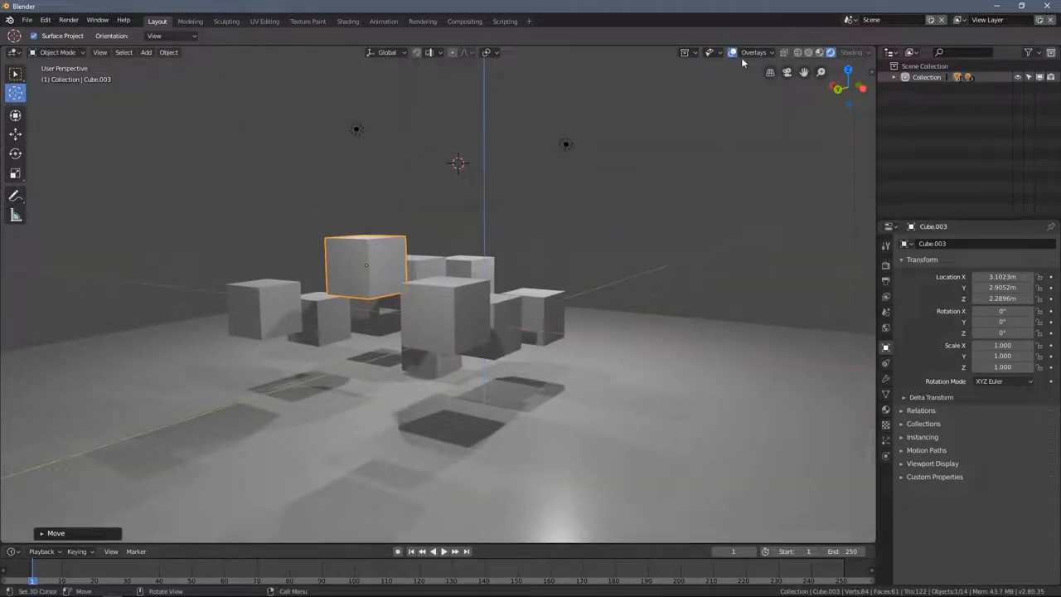
{"action": "left_click", "coordinate": [754, 53]}
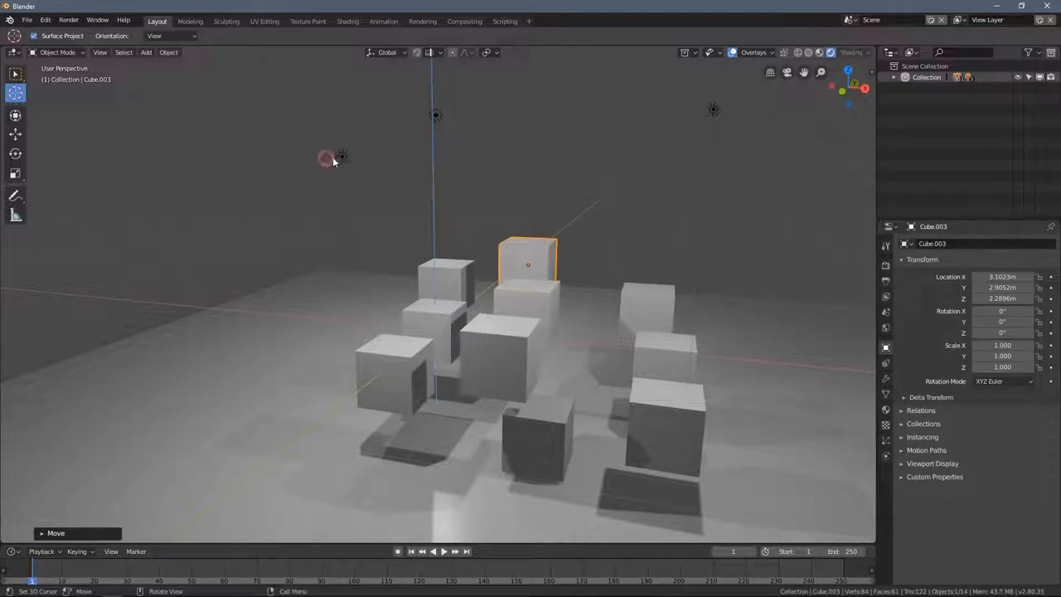
{"action": "left_click", "coordinate": [755, 52]}
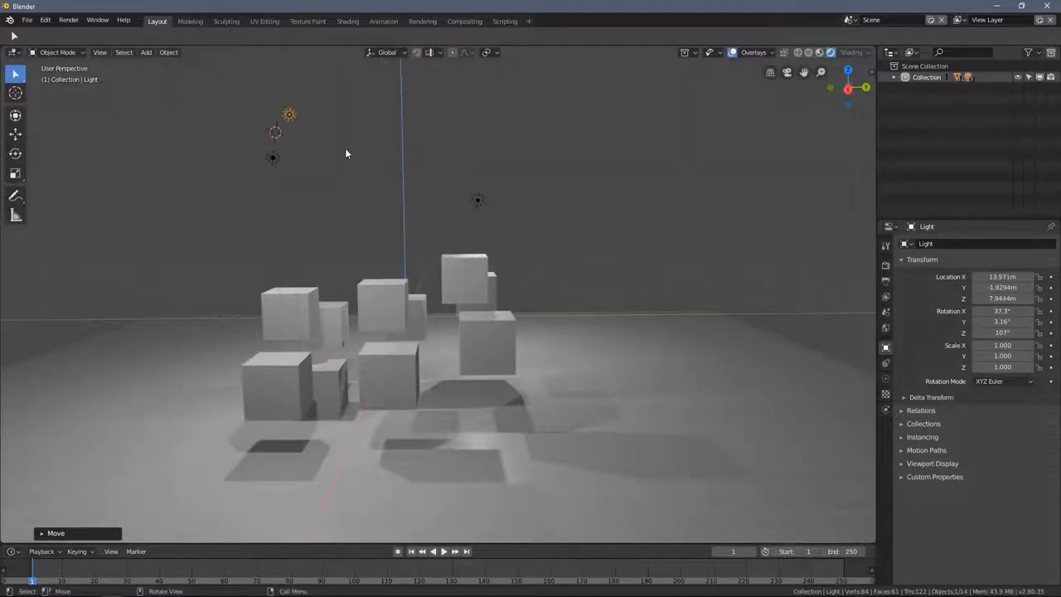
- Orbit around the cubes and lamps, then show the light types for adding another light
{"action": "left_click_drag", "start_coordinate": [347, 154], "coordinate": [578, 280]}
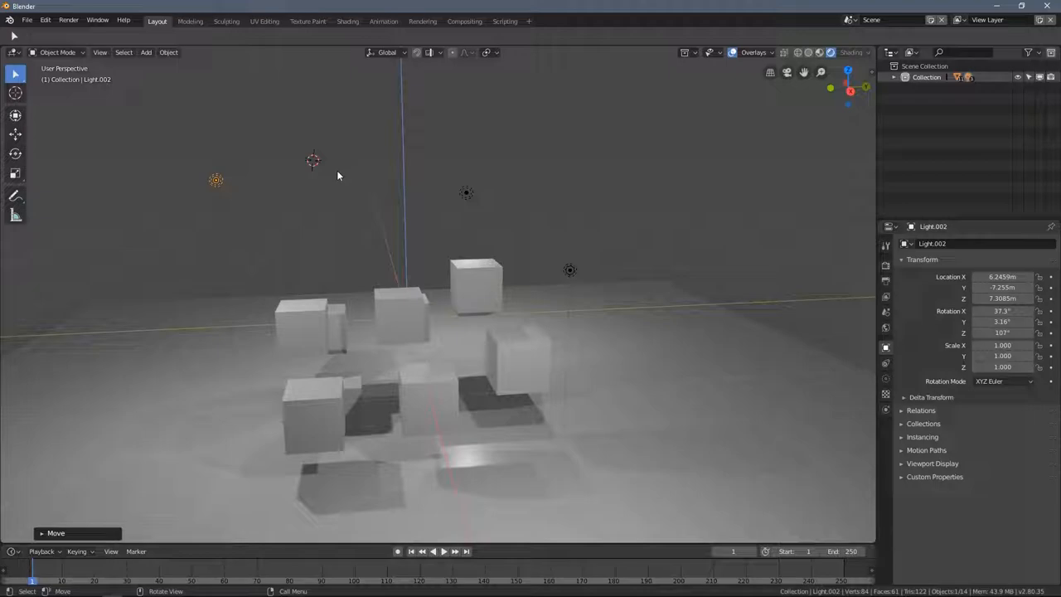
{"action": "left_click", "coordinate": [146, 52]}
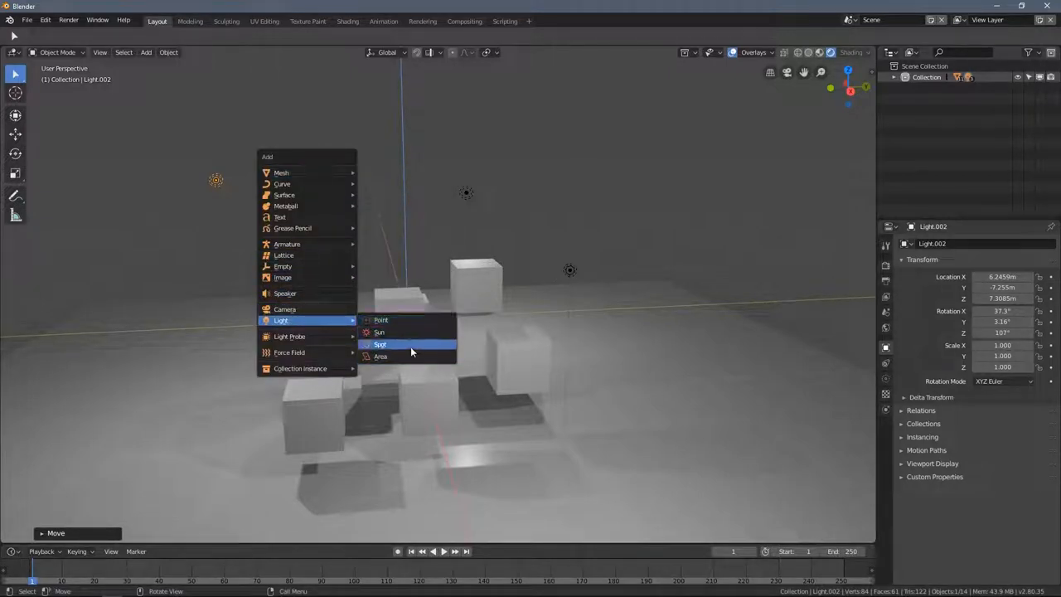
{"action": "mouse_move", "coordinate": [381, 320]}
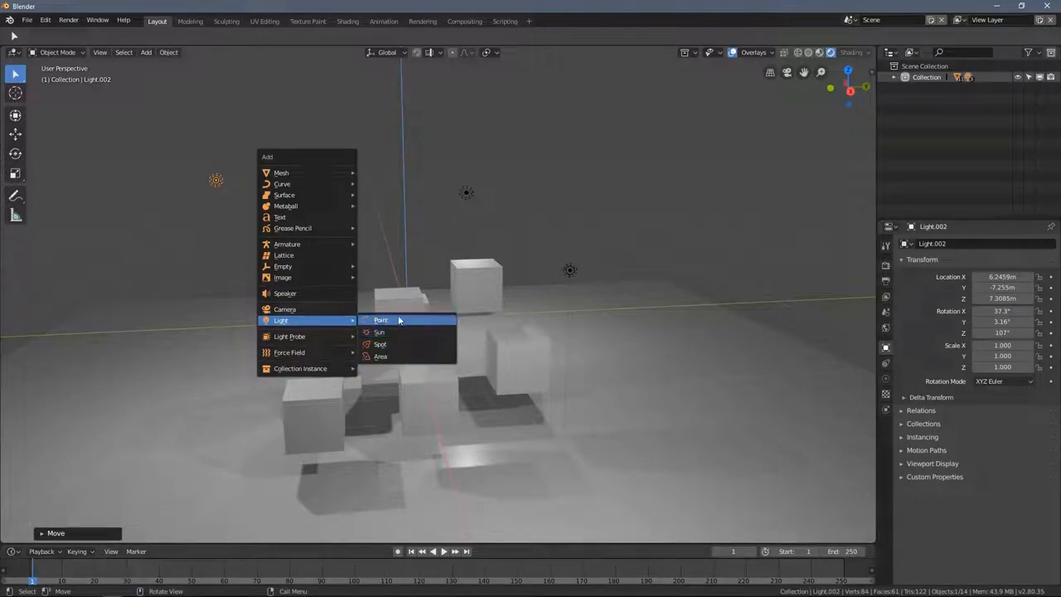